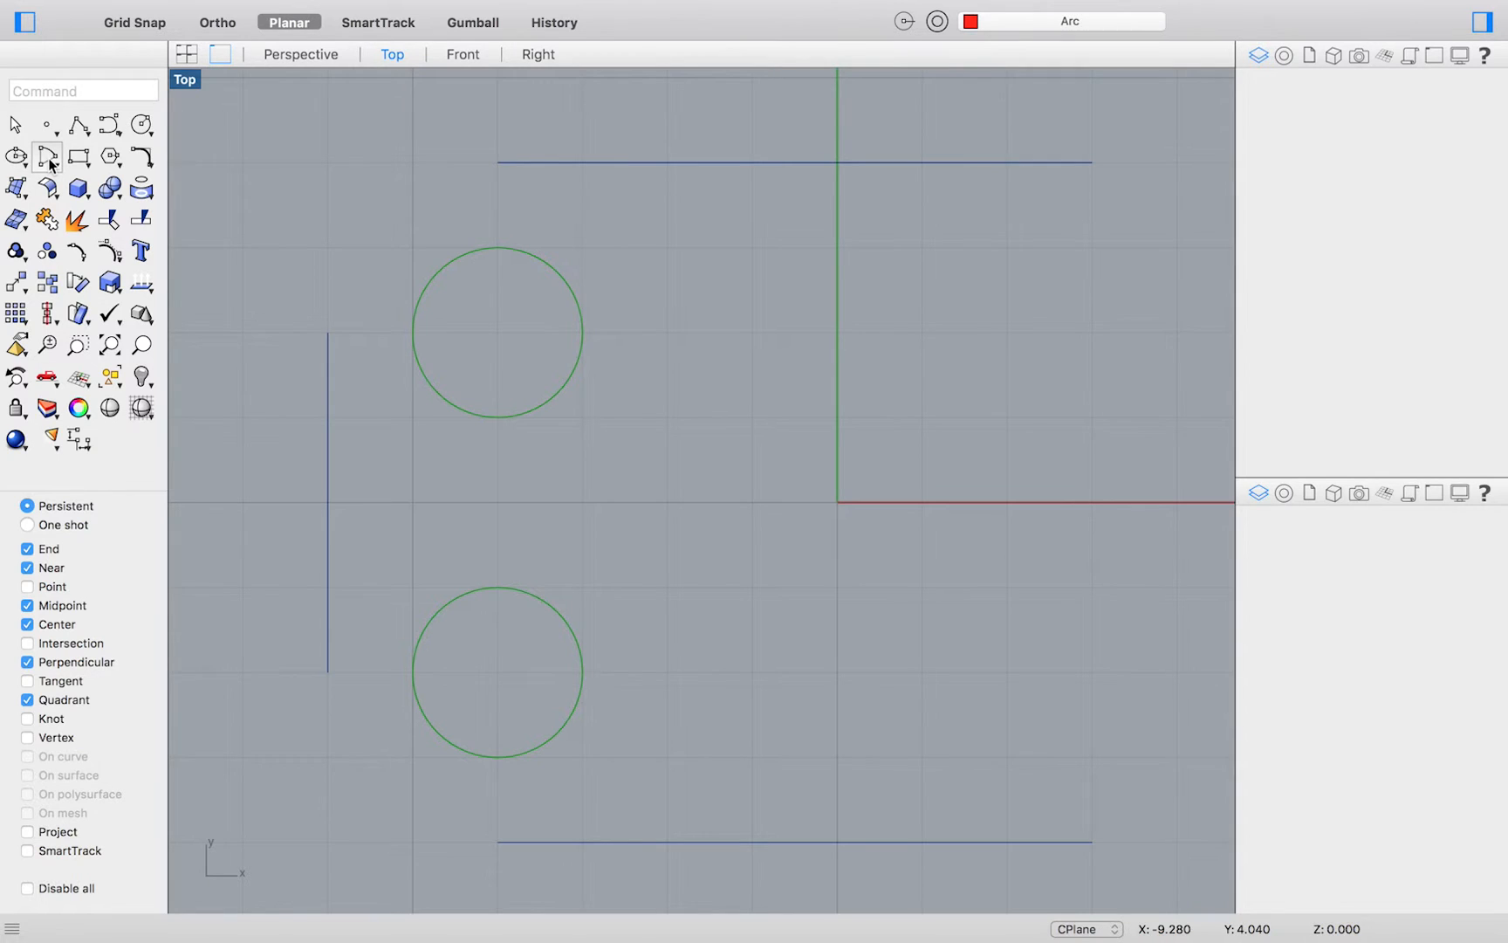
Start an Arc by centre, start and angle with Perpendicular and Quadrant snaps disabled
click(45, 157)
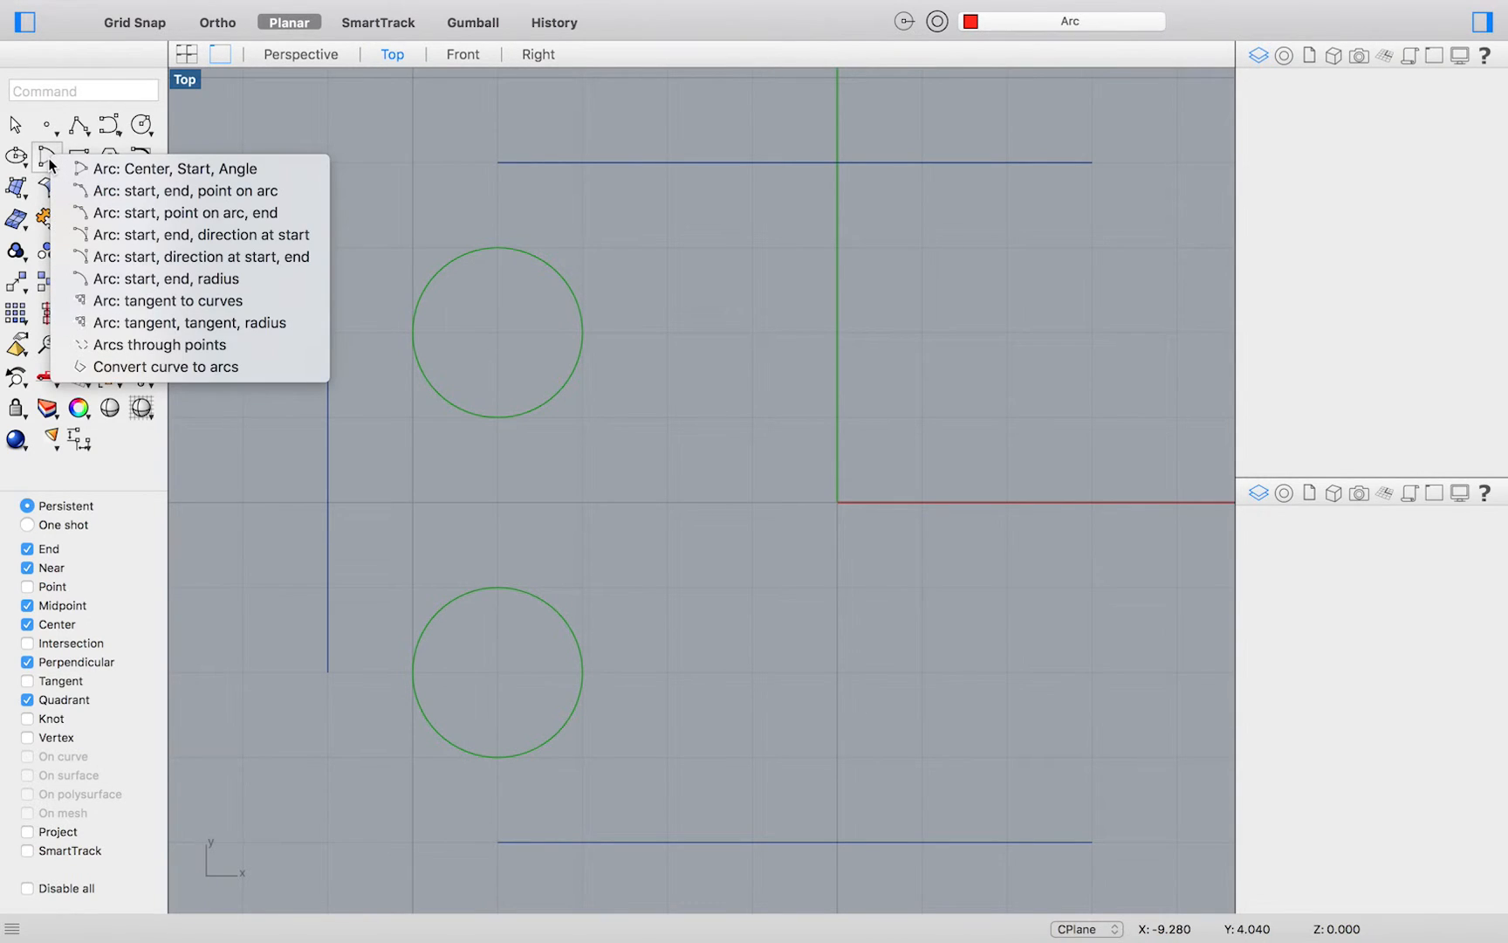
mouse_move(179, 168)
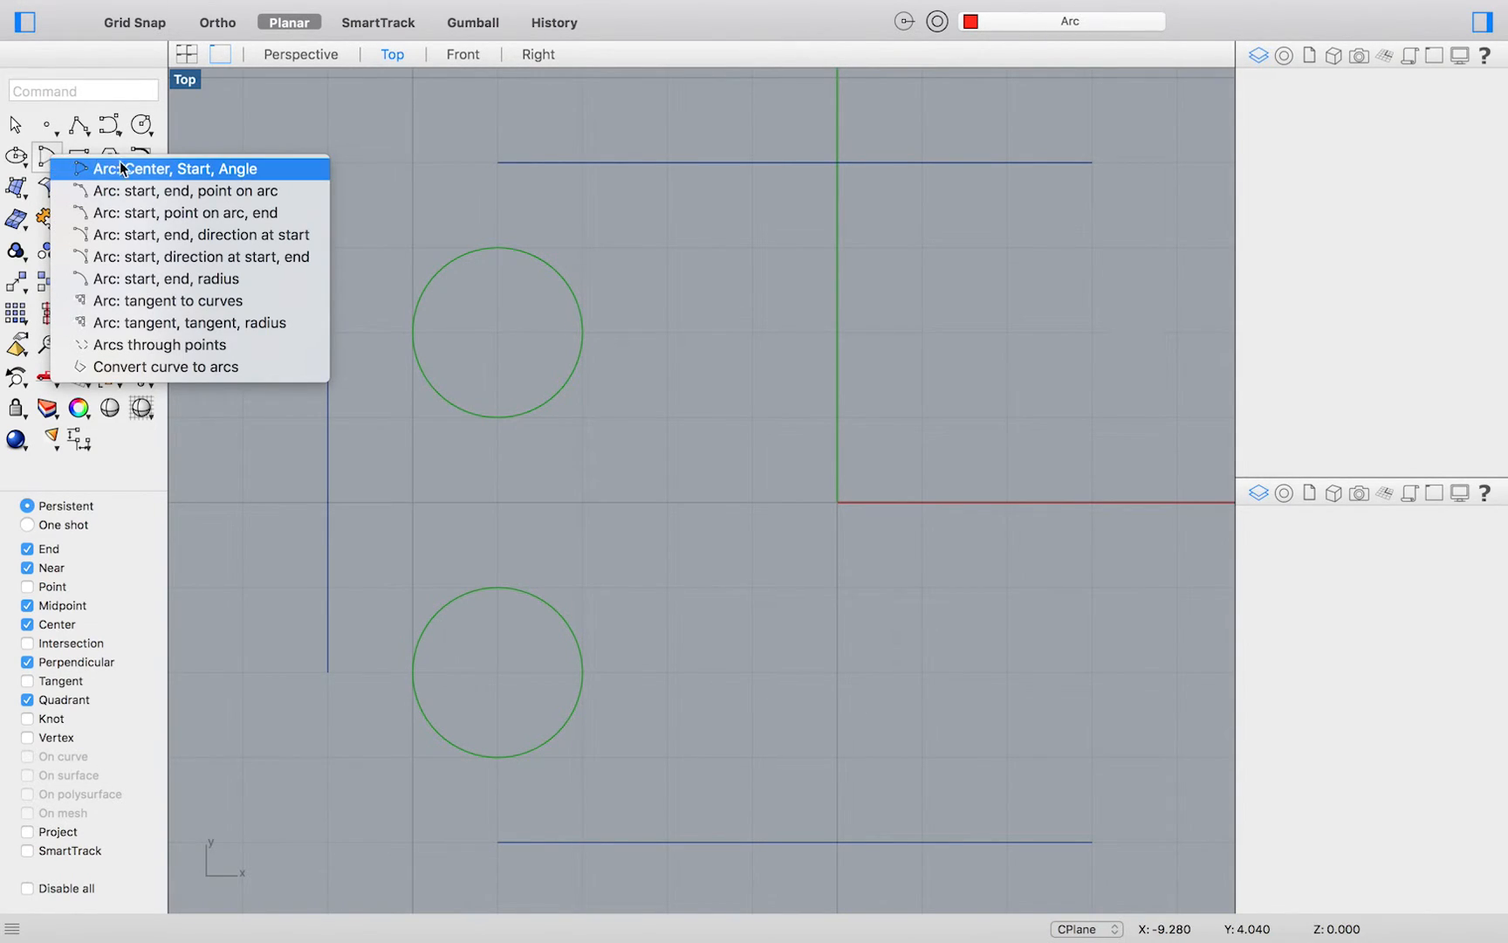
click(177, 167)
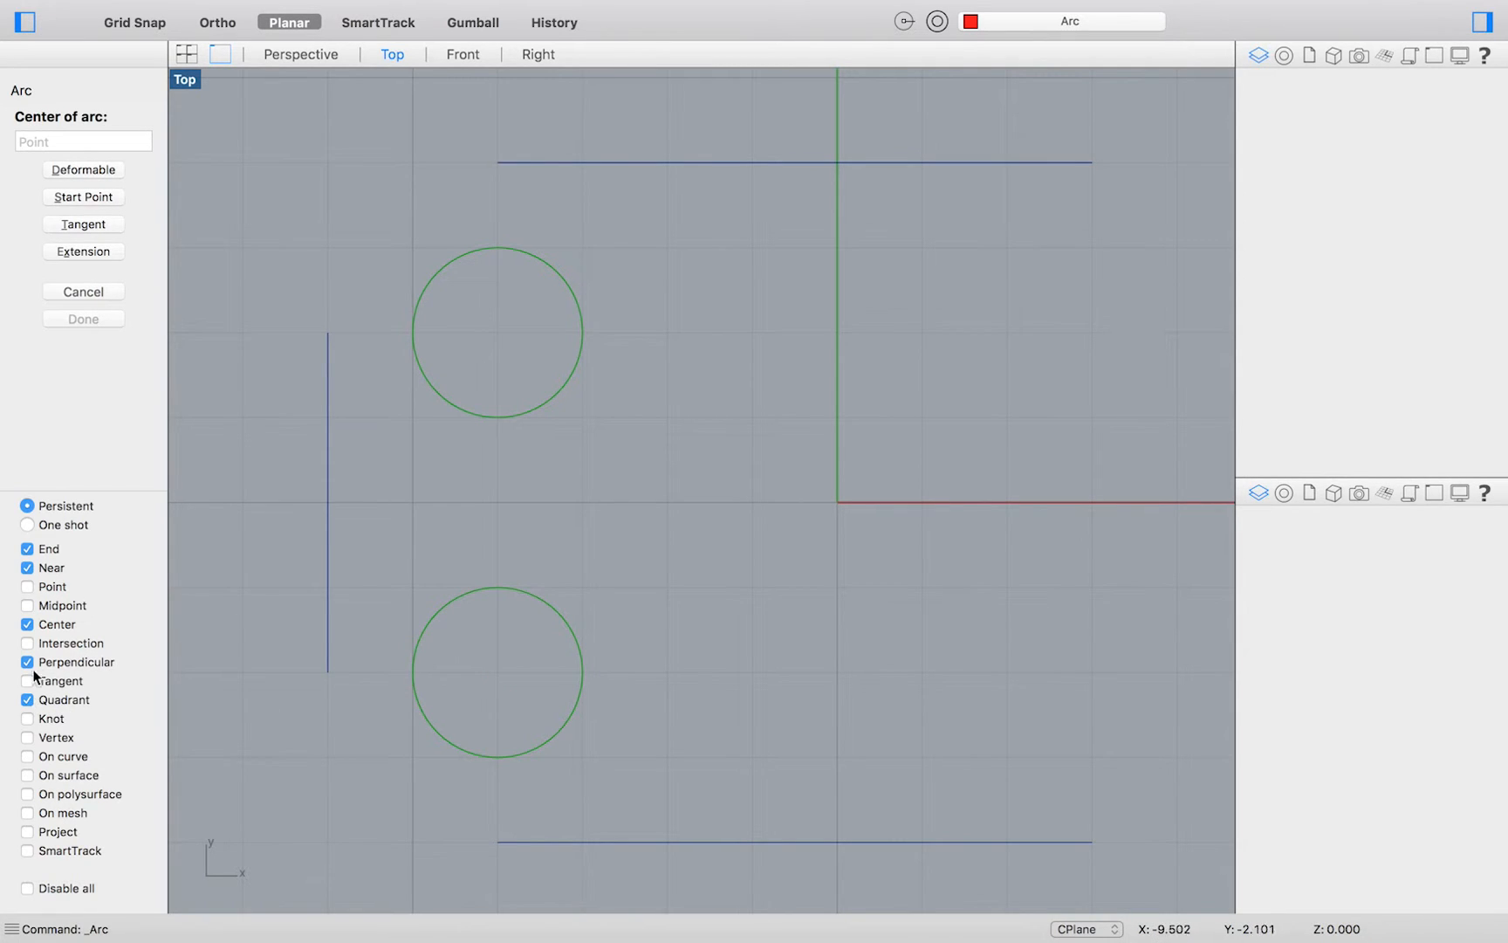
click(27, 662)
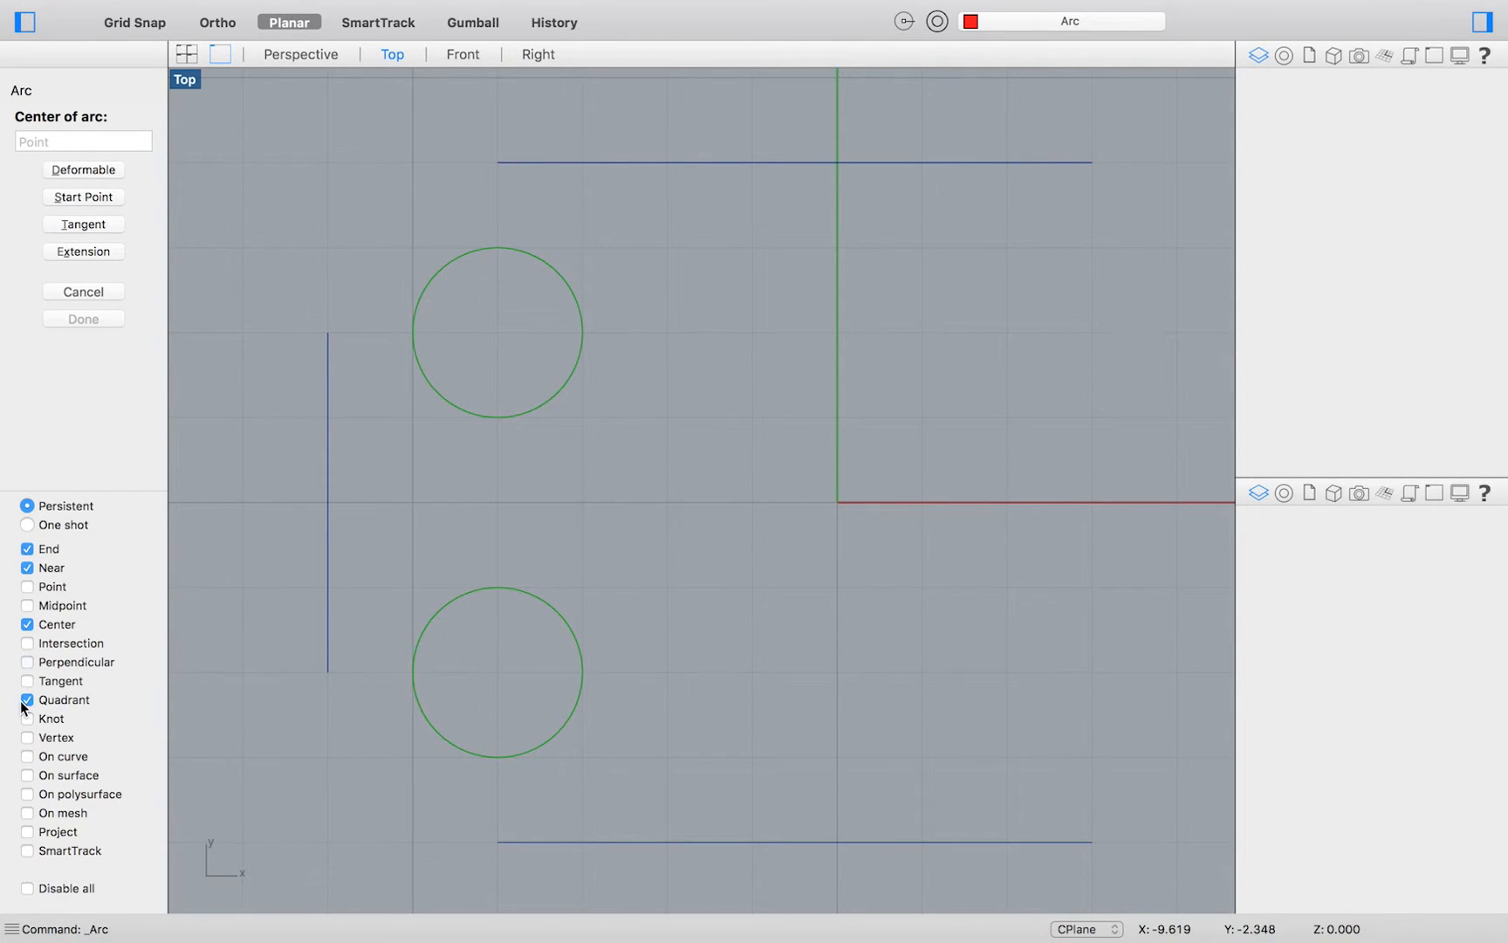
click(26, 699)
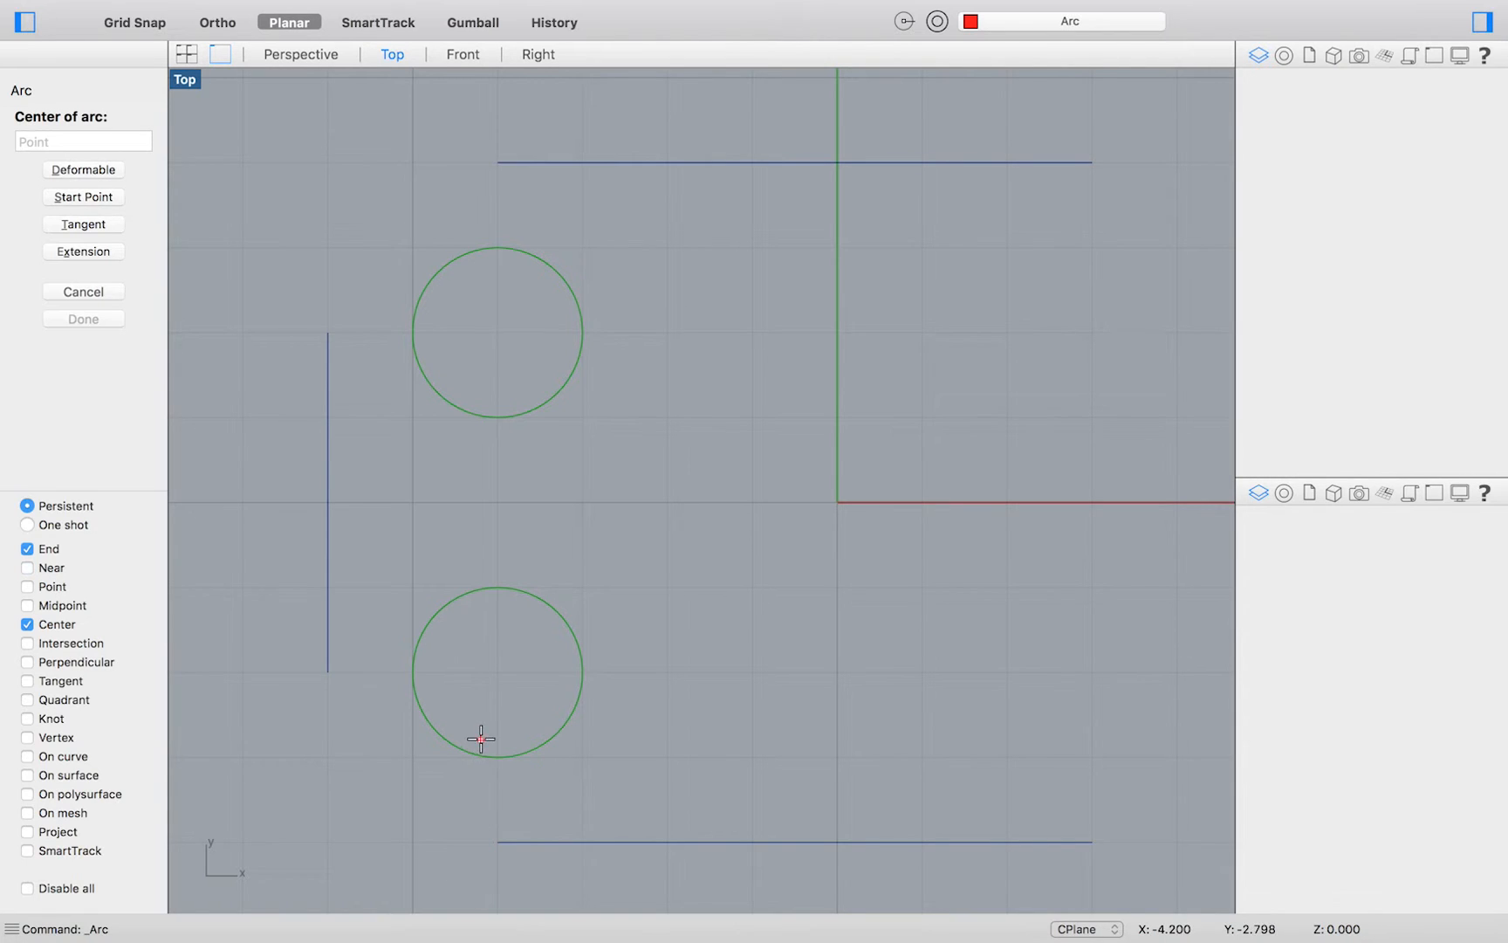
Draw the lower-left corner arc centred on the lower hole, from the left edge to the bottom edge
click(482, 739)
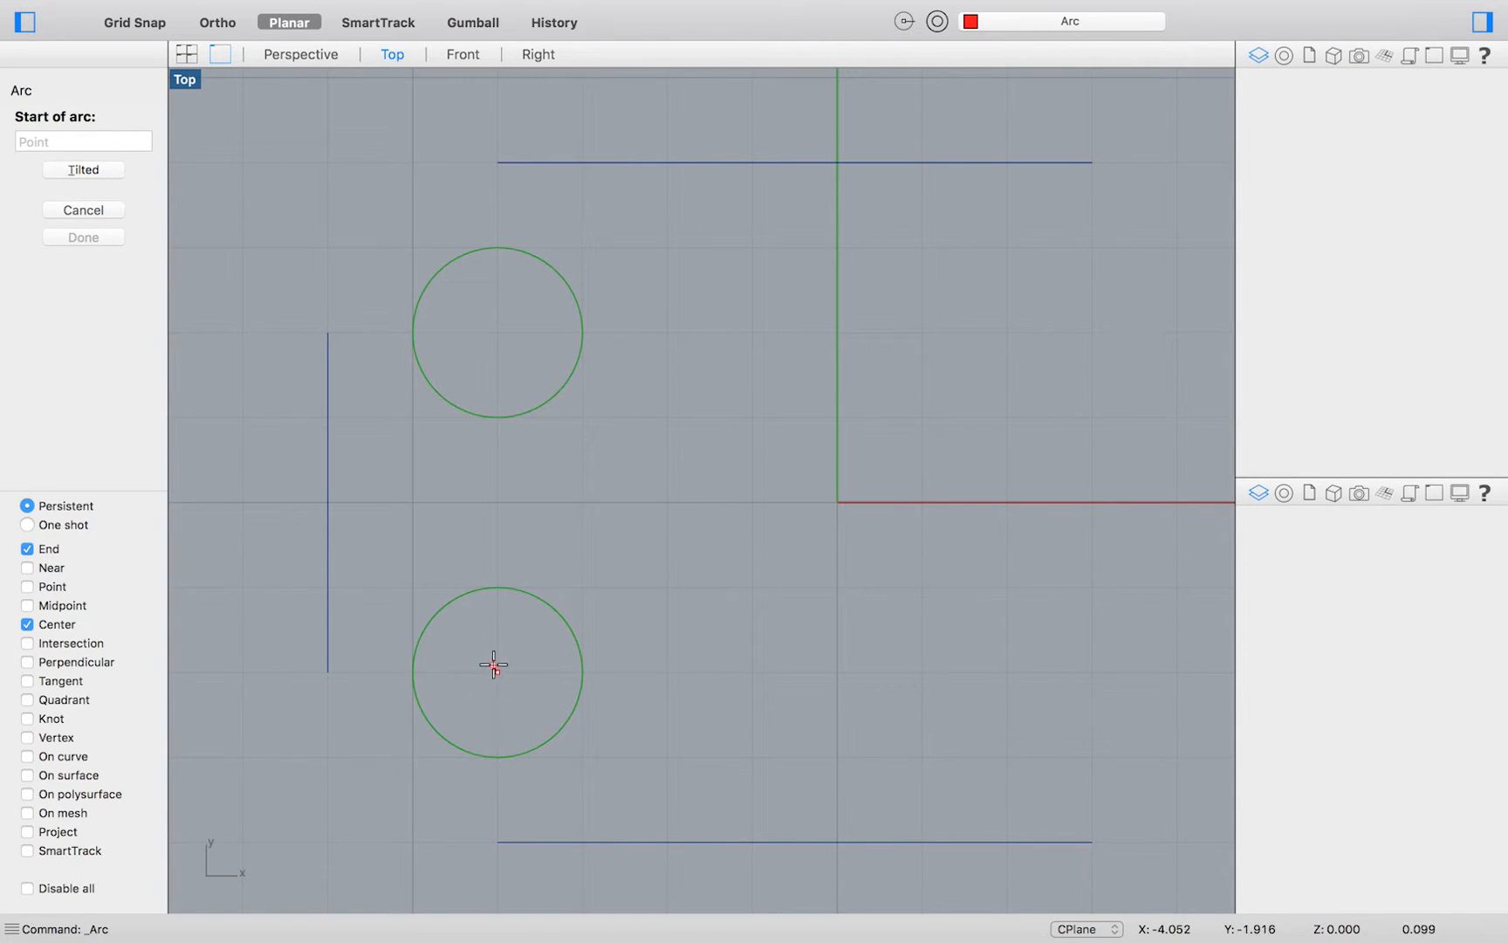
click(497, 670)
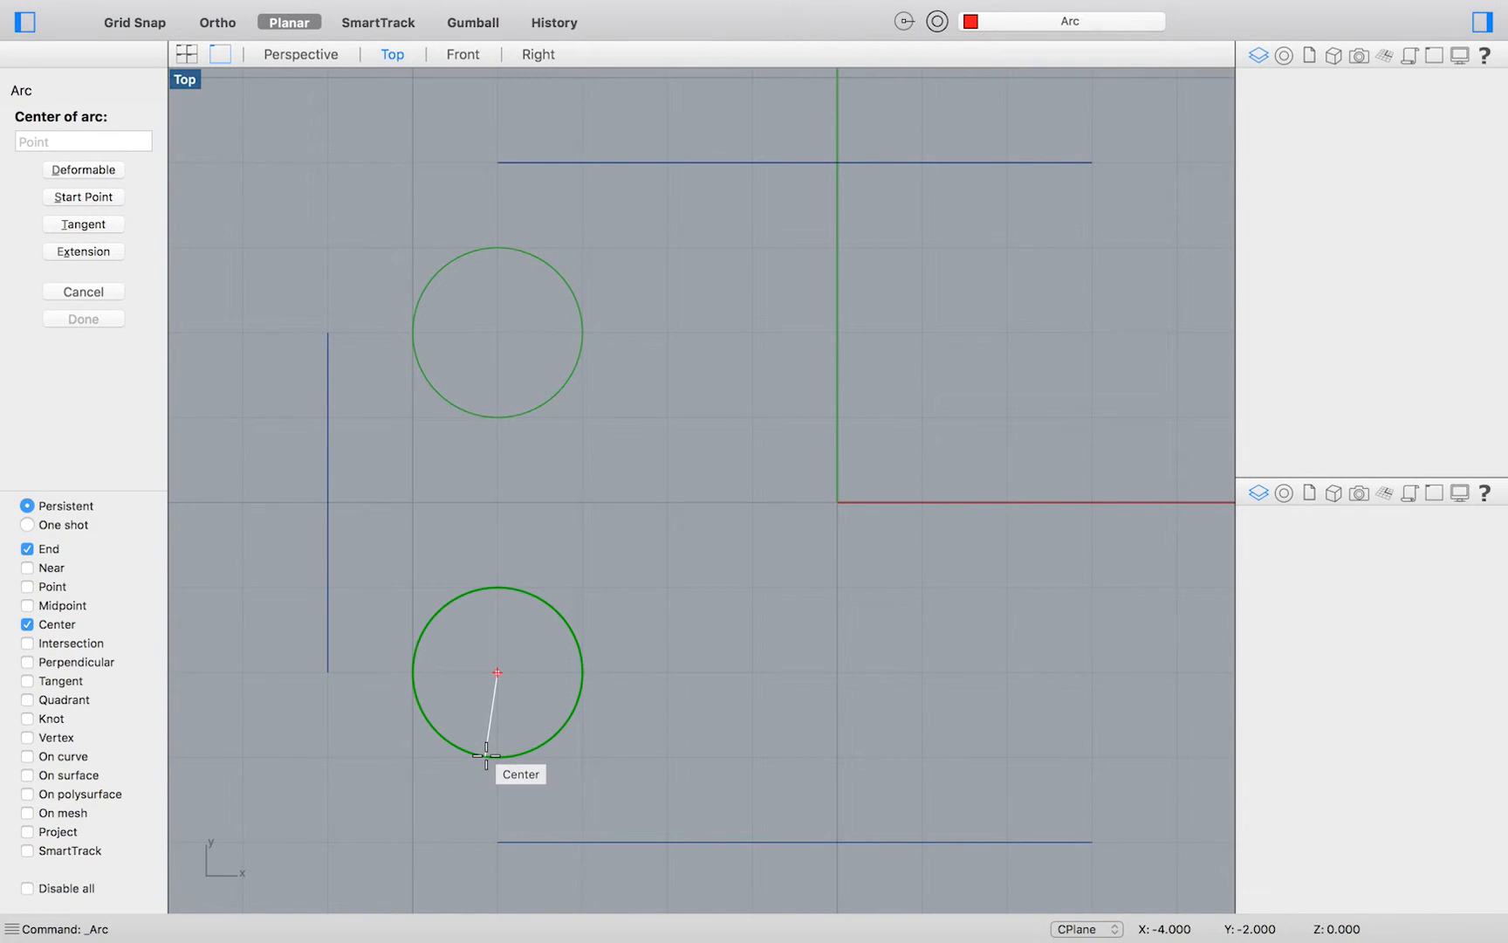
click(495, 672)
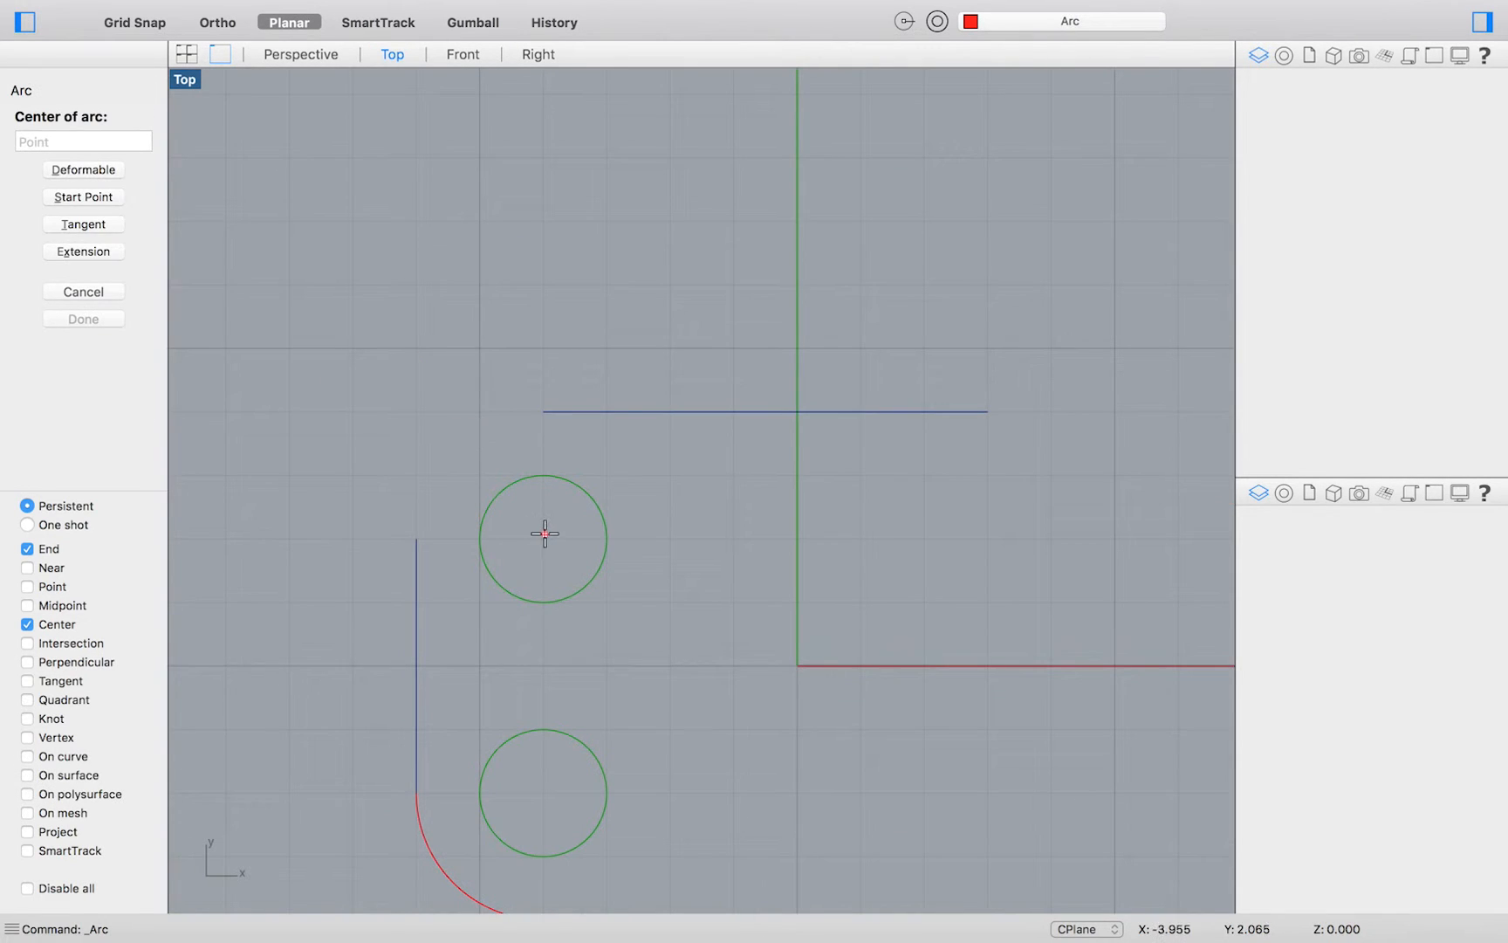
click(544, 534)
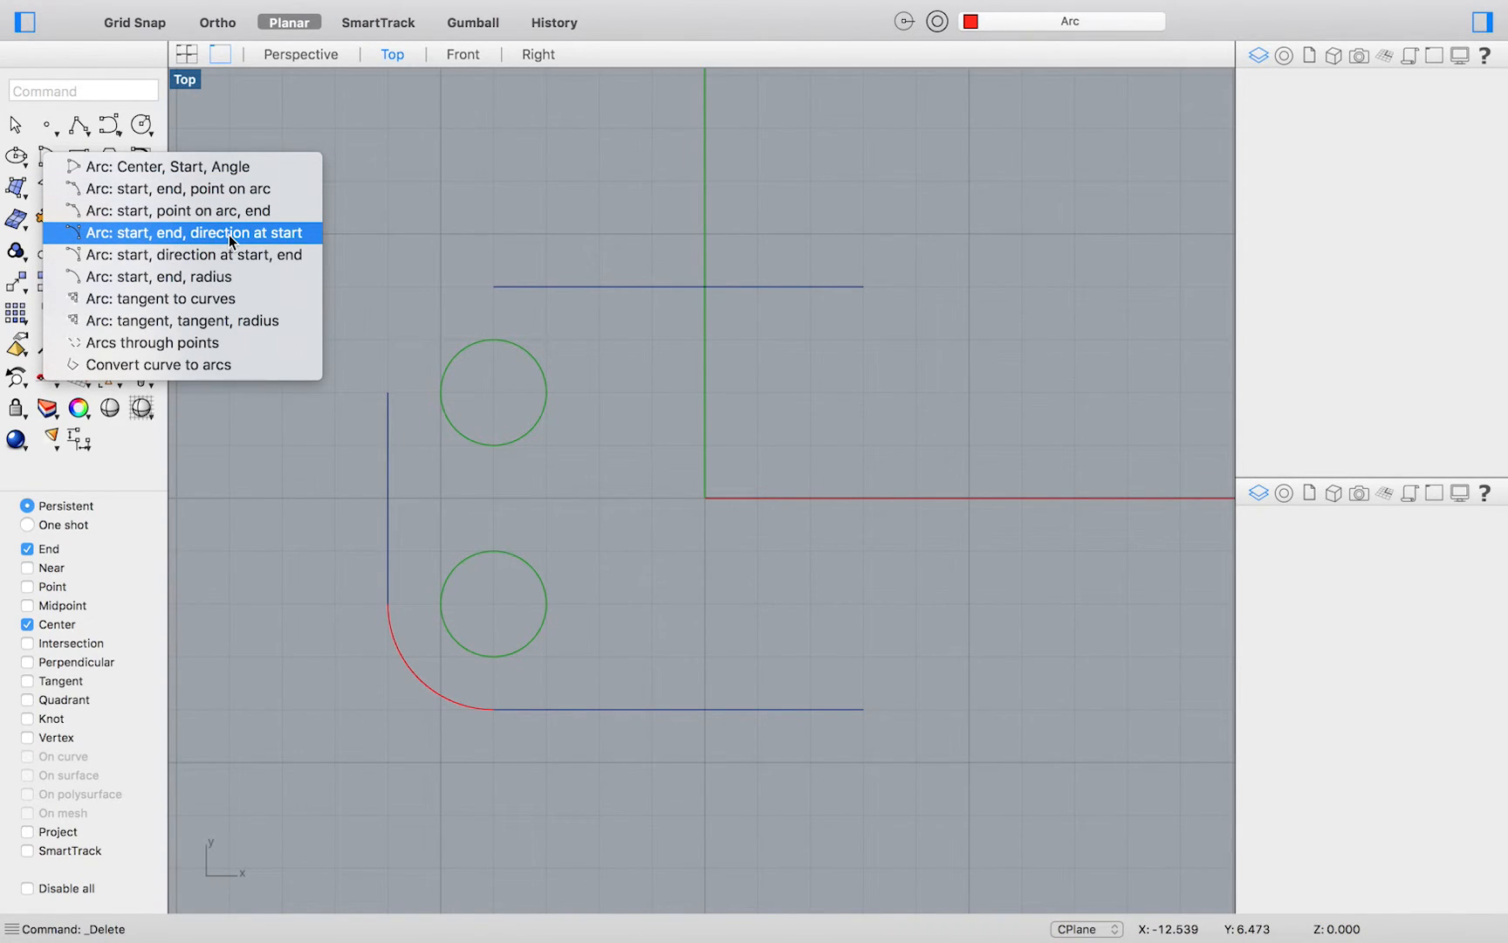
Draw the upper-left corner arc from the left edge's top to the top edge, leaving straight upward with Ortho
click(194, 232)
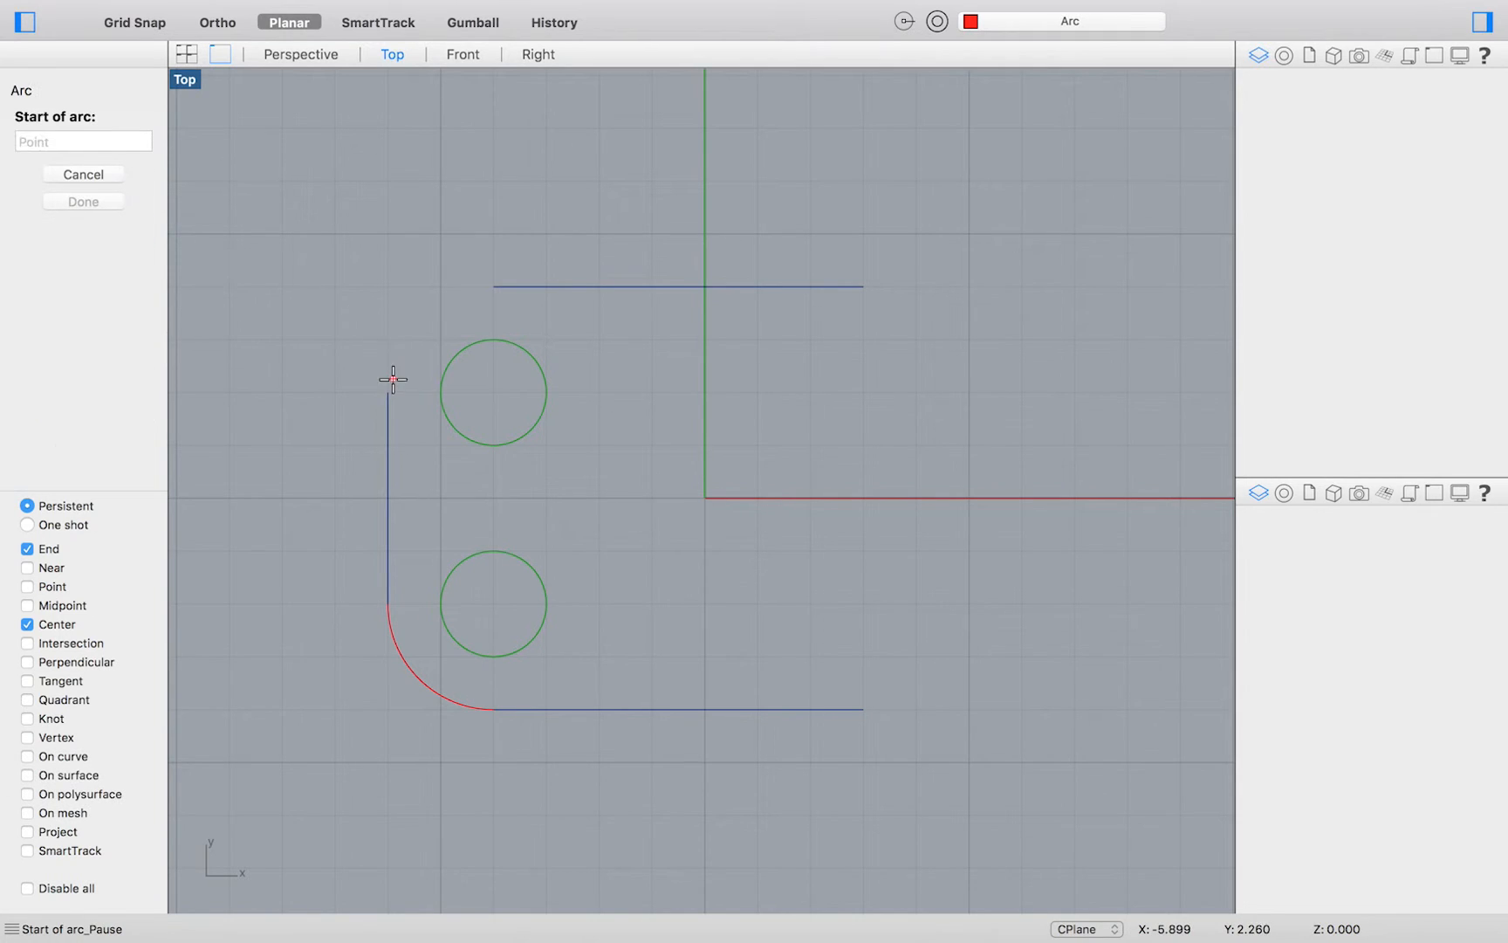
click(393, 379)
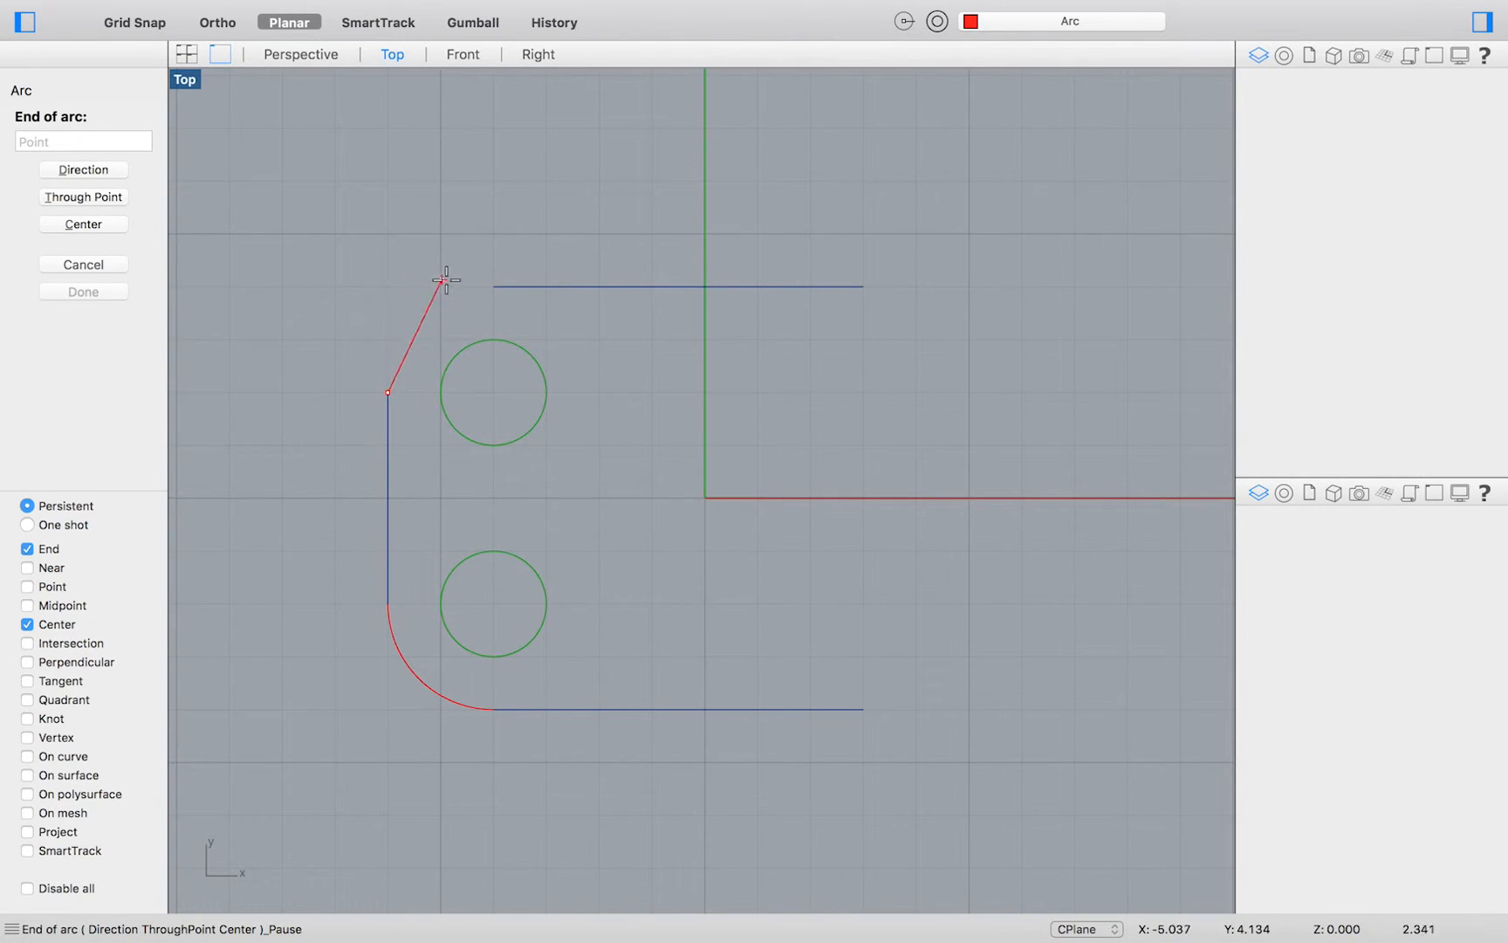
click(82, 169)
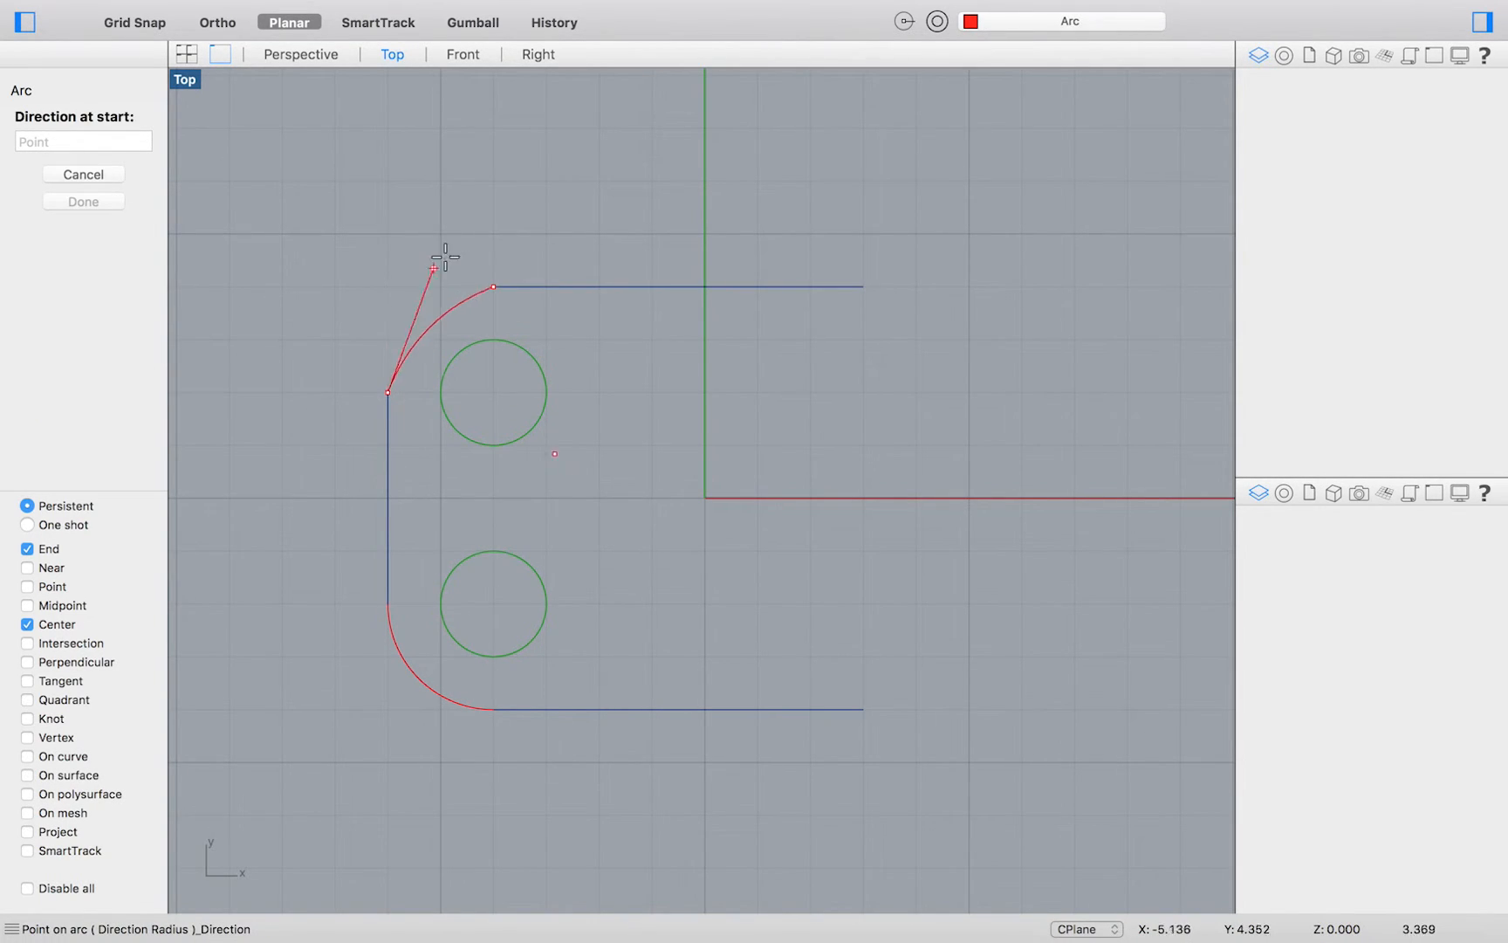
click(217, 22)
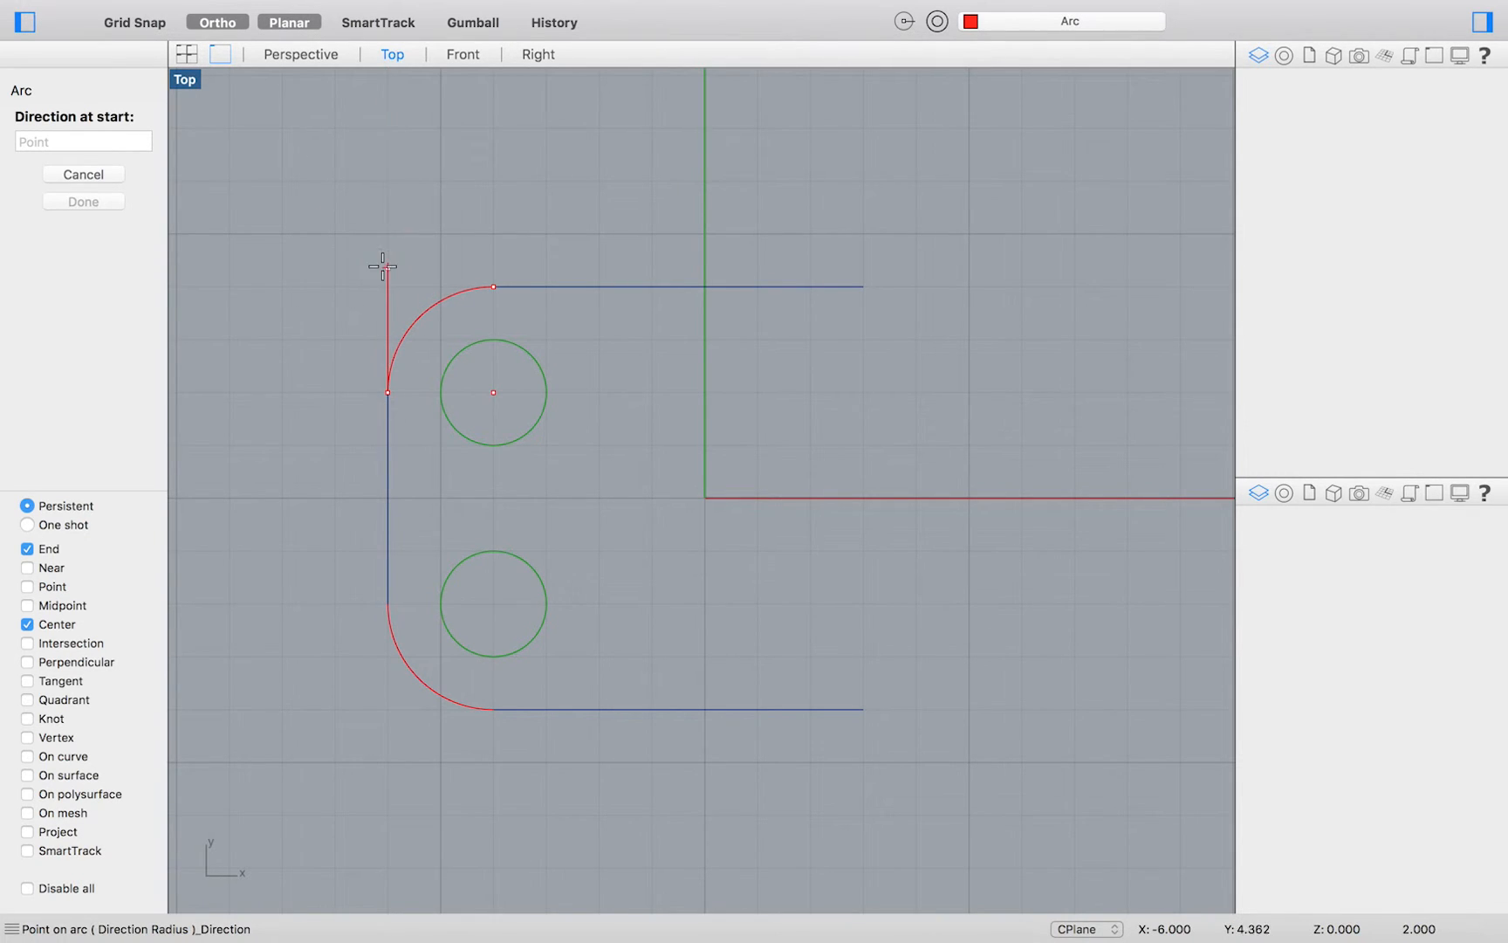
click(215, 22)
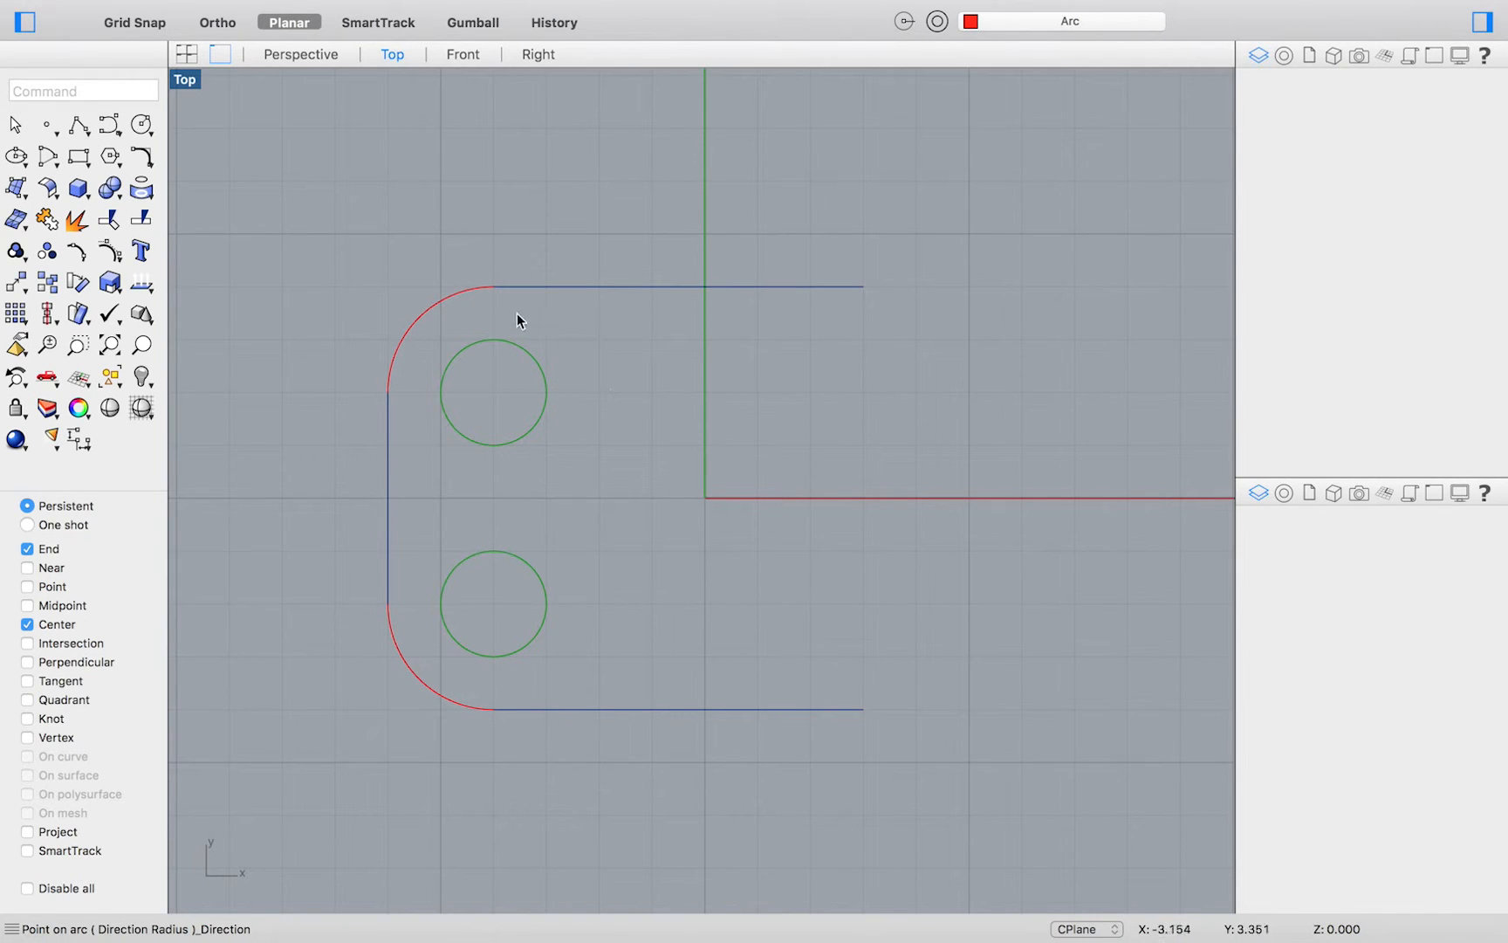
mouse_move(603, 445)
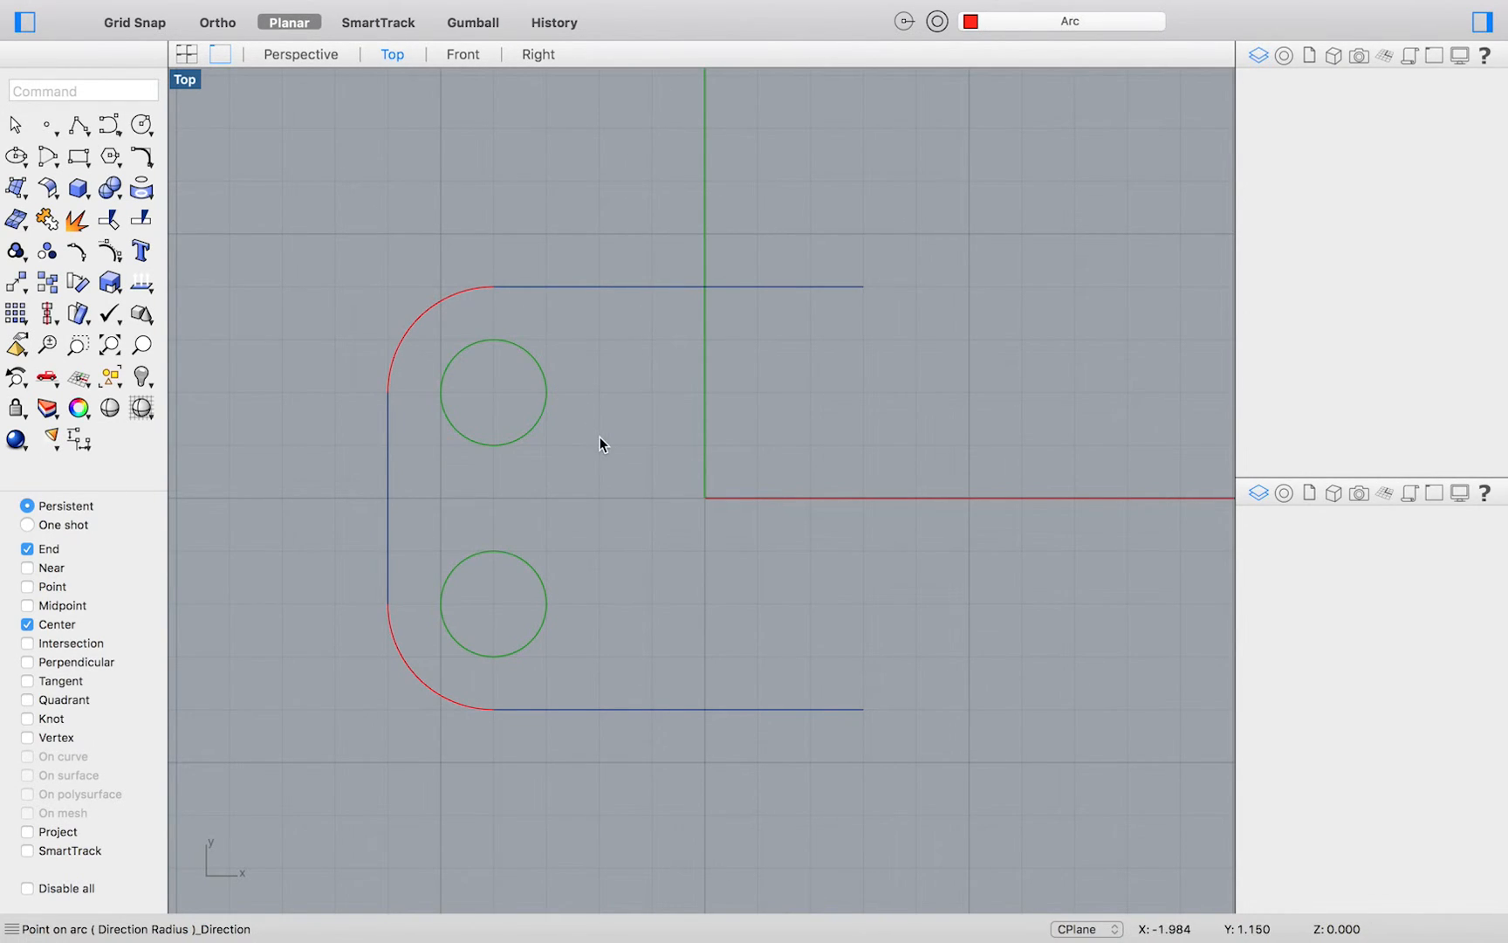
mouse_move(714, 510)
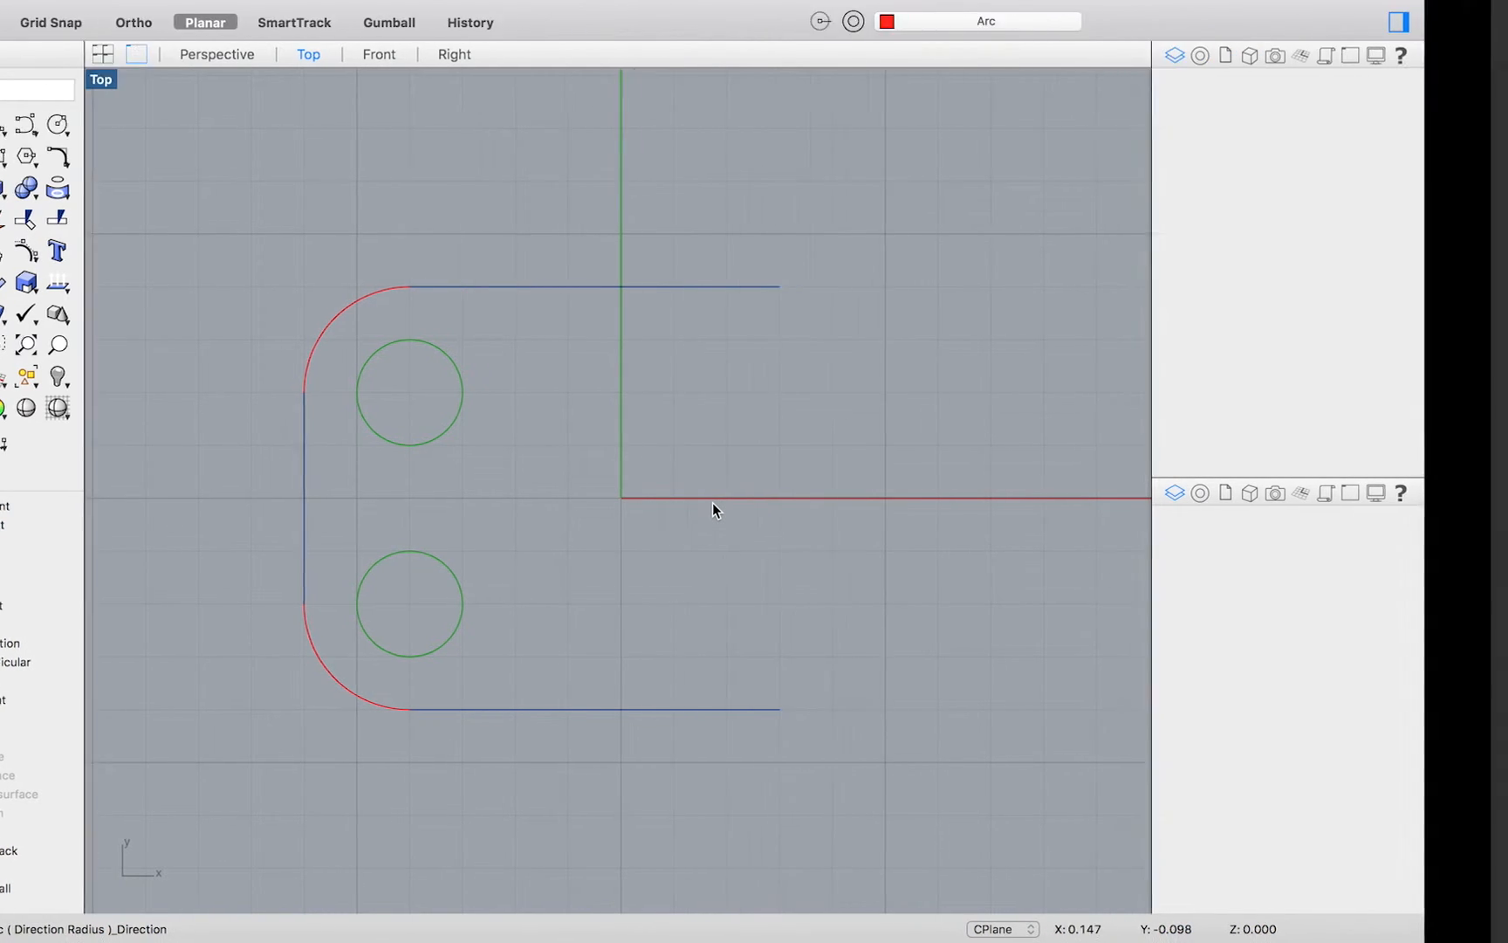
Draw the upper concave arc from the top line's right end and continue the semicircular right lobe
text(r)
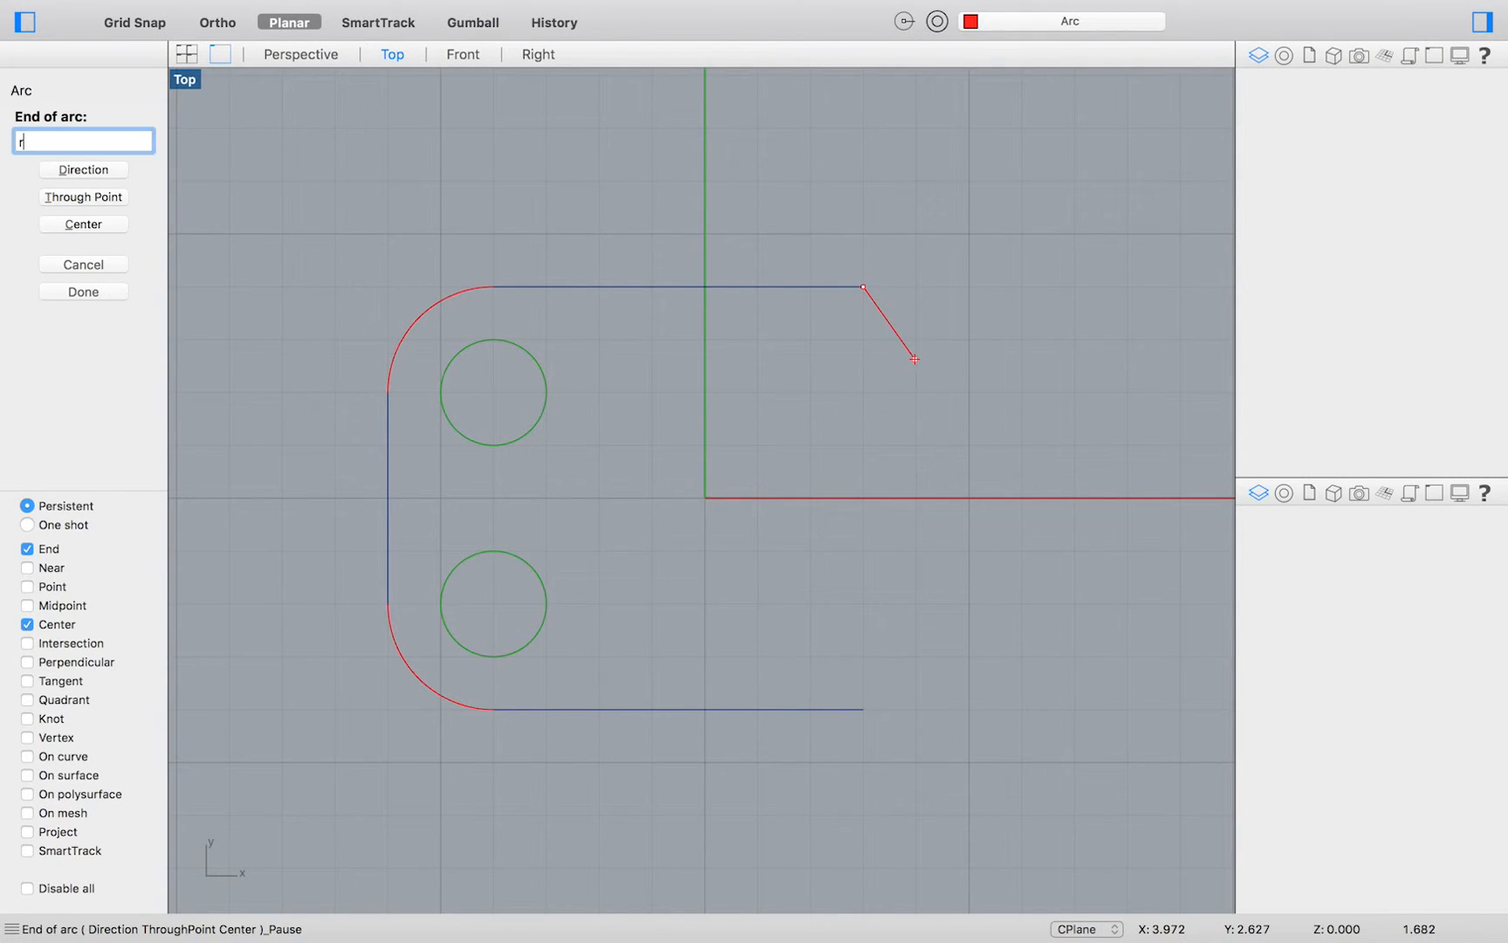
text(2,)
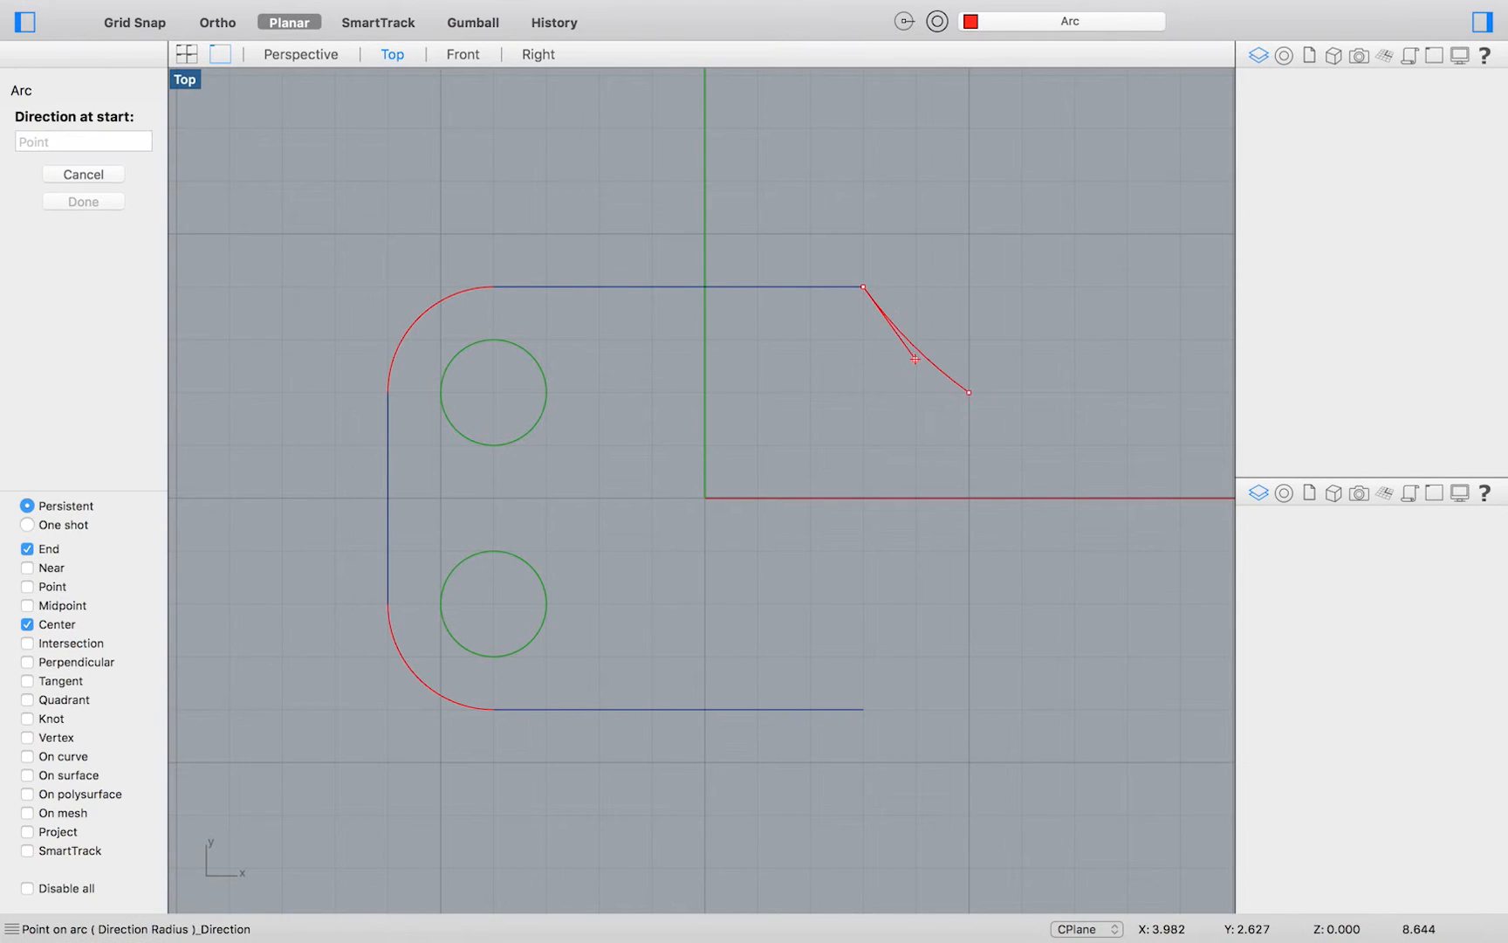
mouse_move(897, 469)
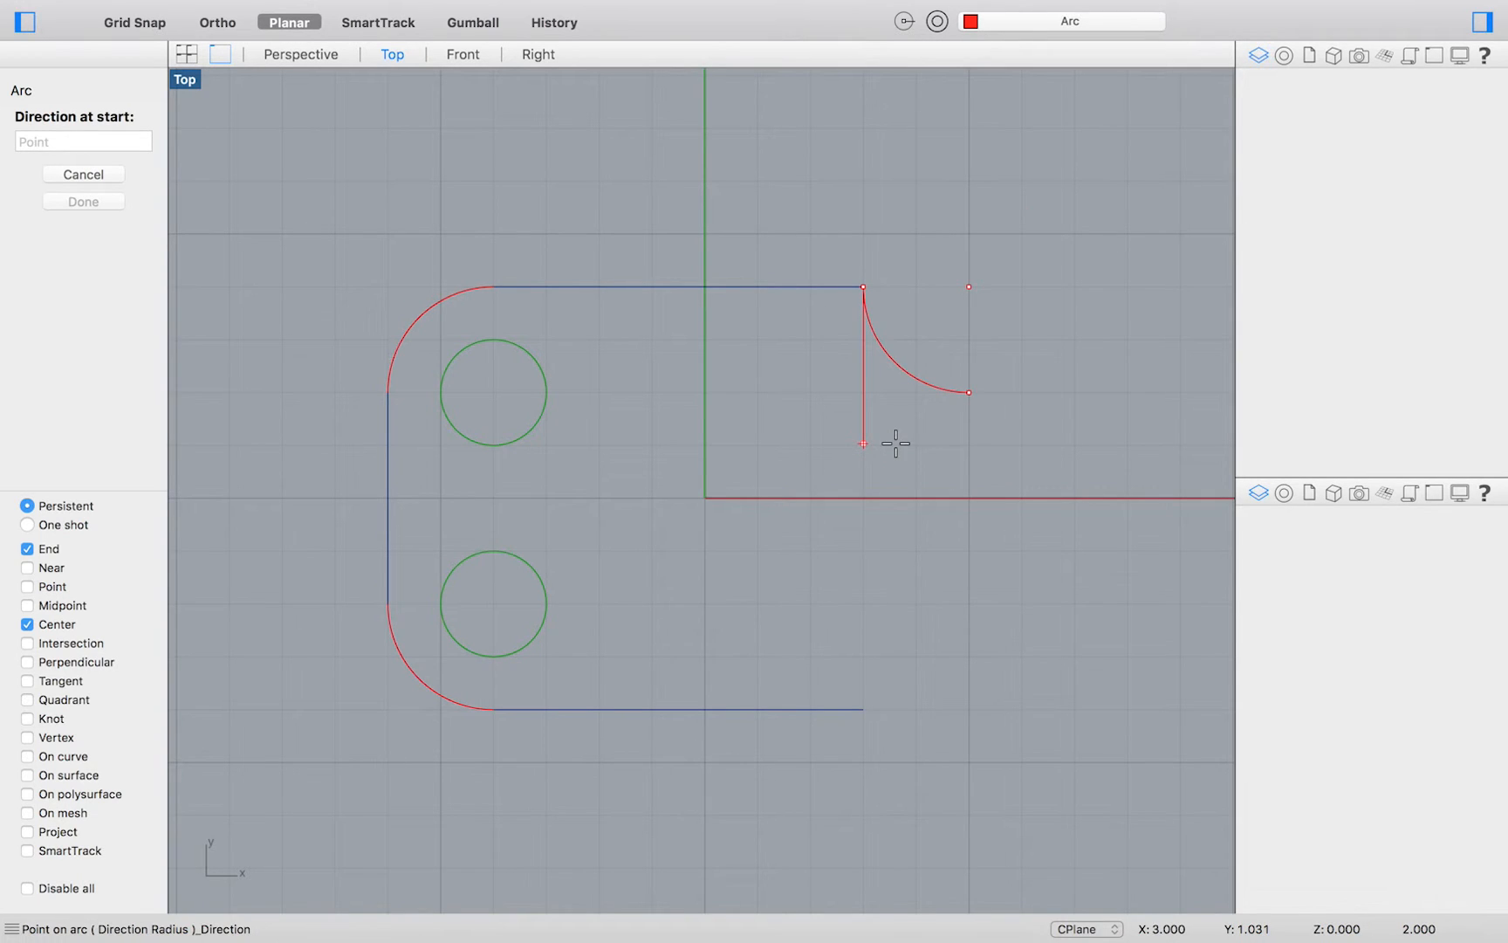
mouse_move(866, 431)
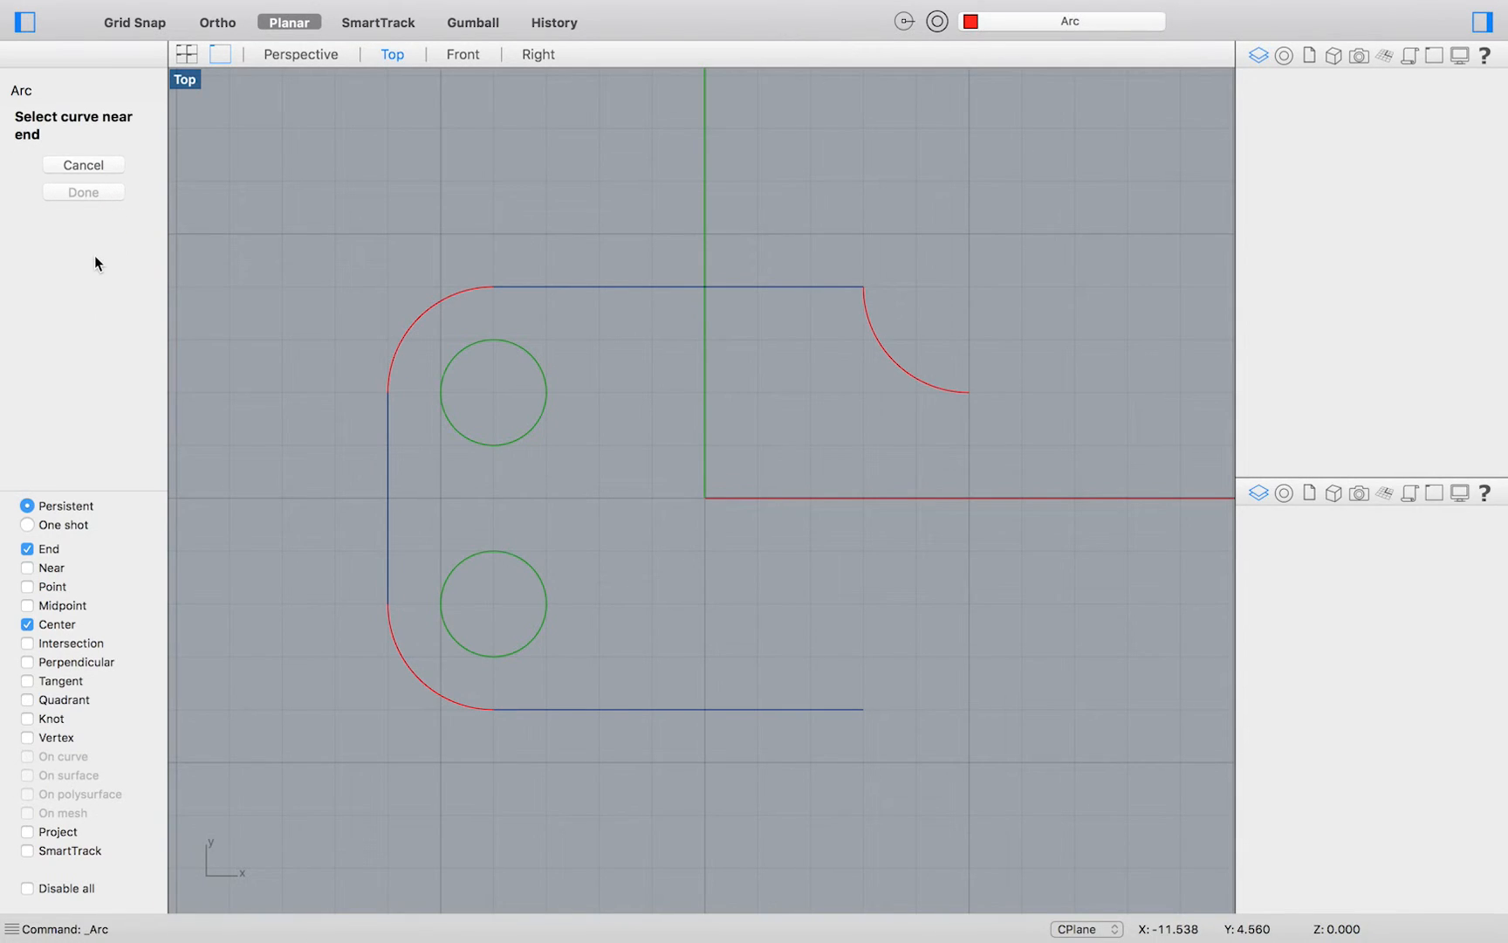
click(962, 391)
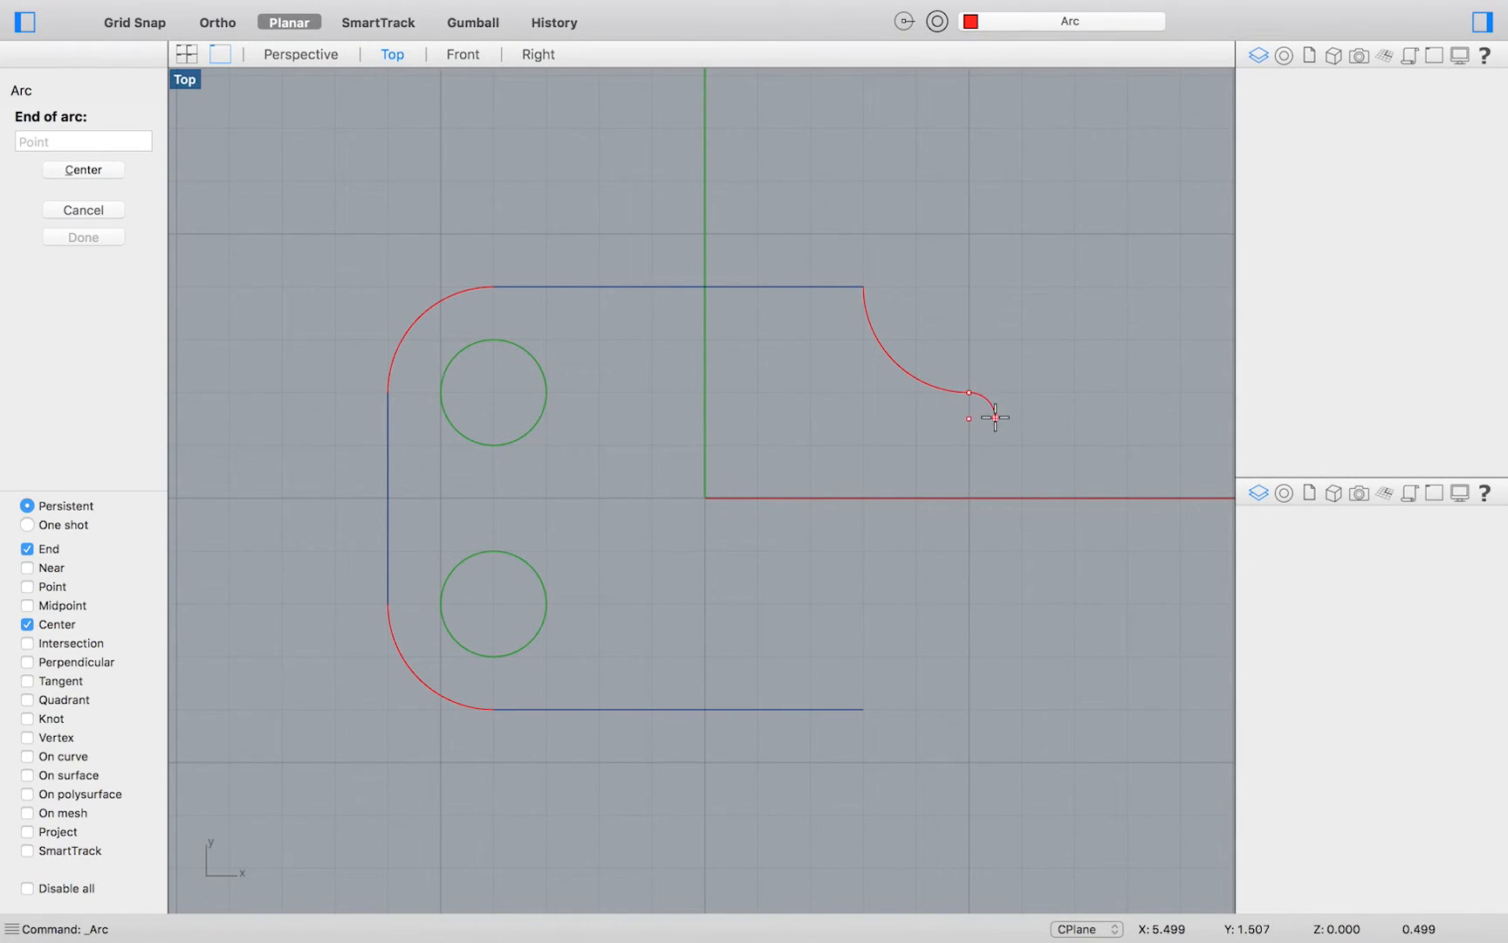
text(4)
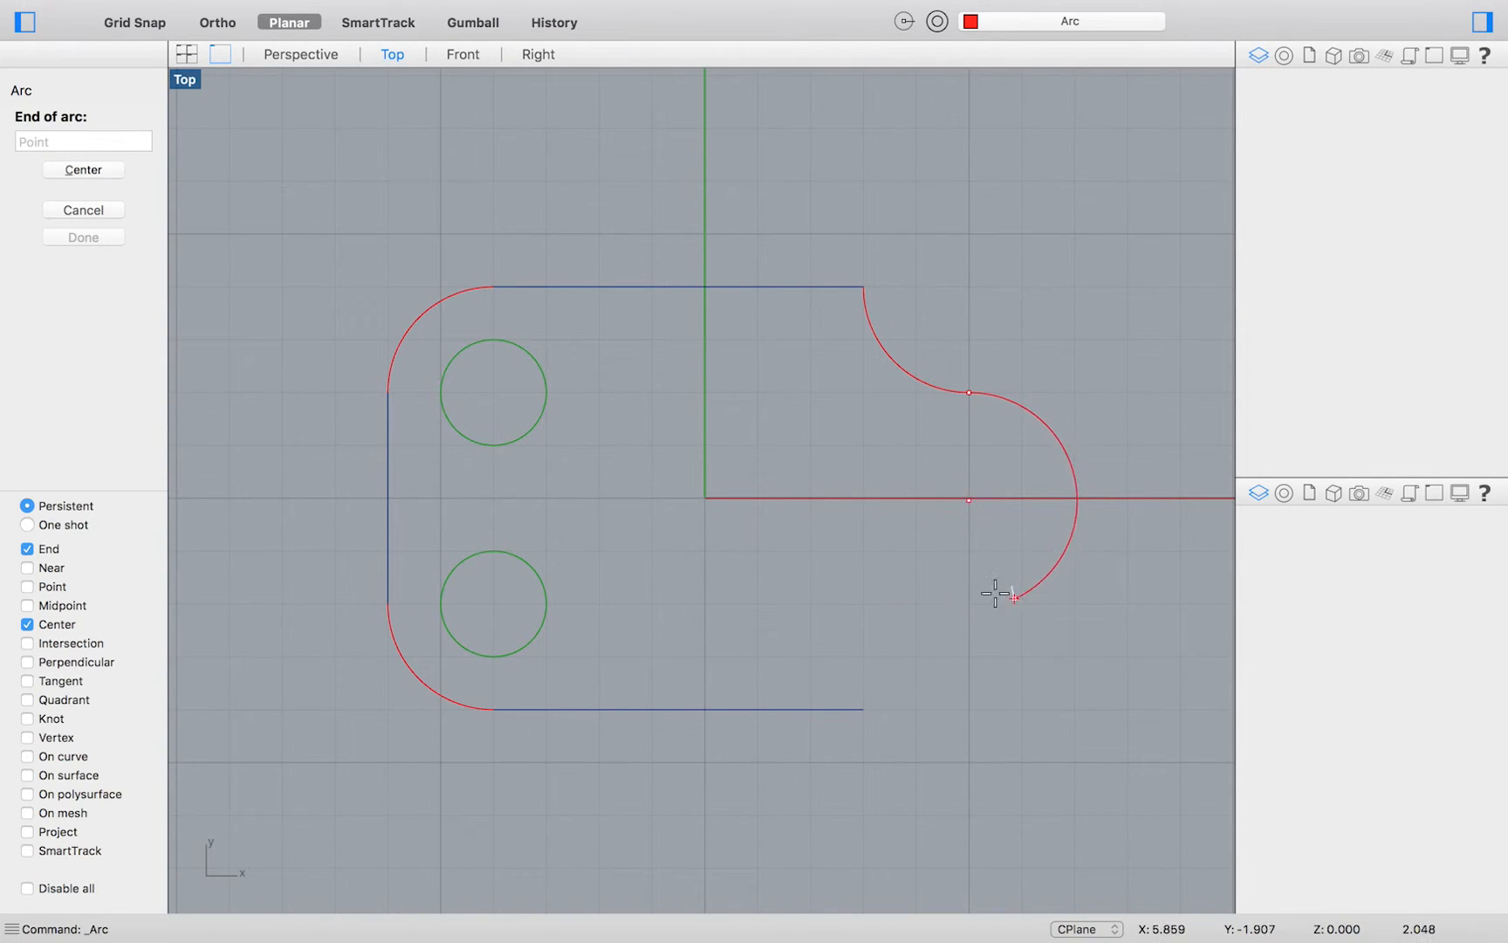
mouse_move(969, 604)
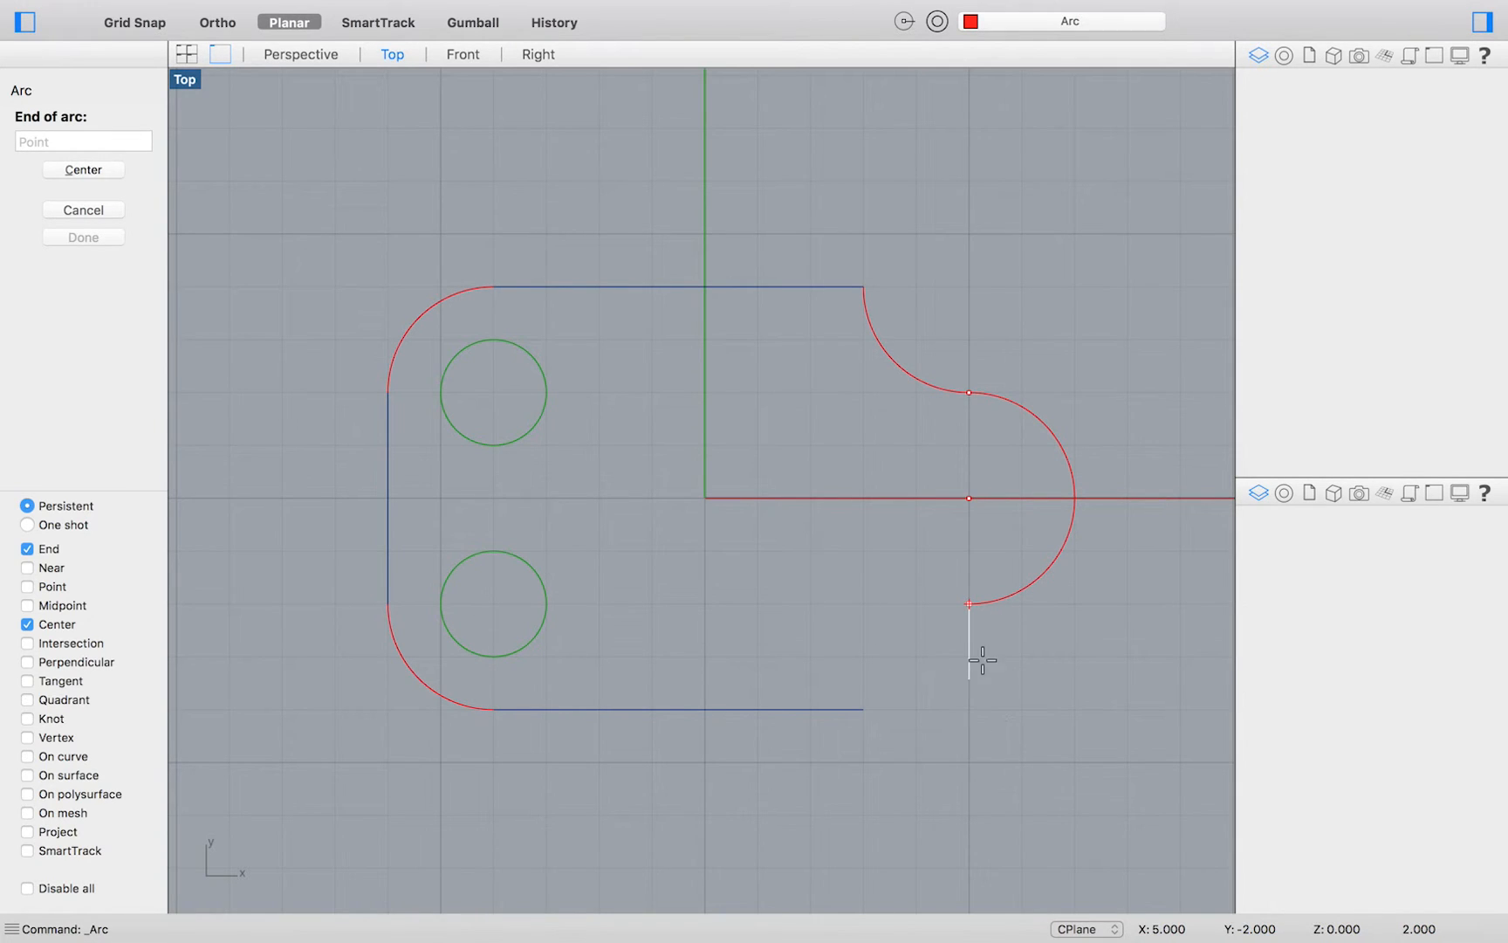
Draw a centre-based arc linking the lobe's lower end to the bottom line's right endpoint
click(46, 156)
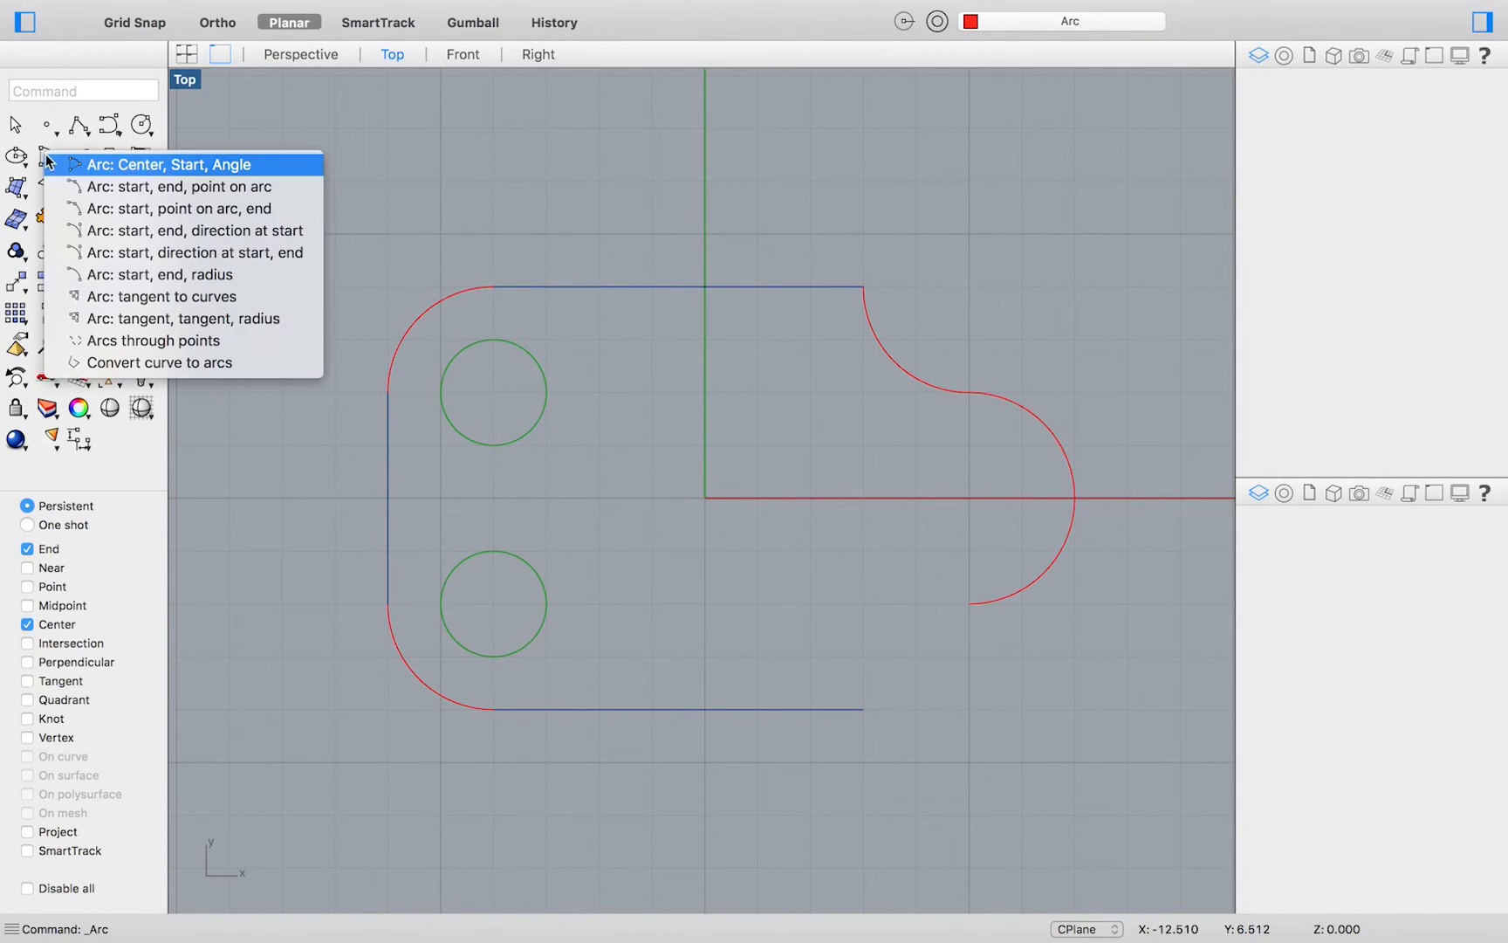
click(169, 165)
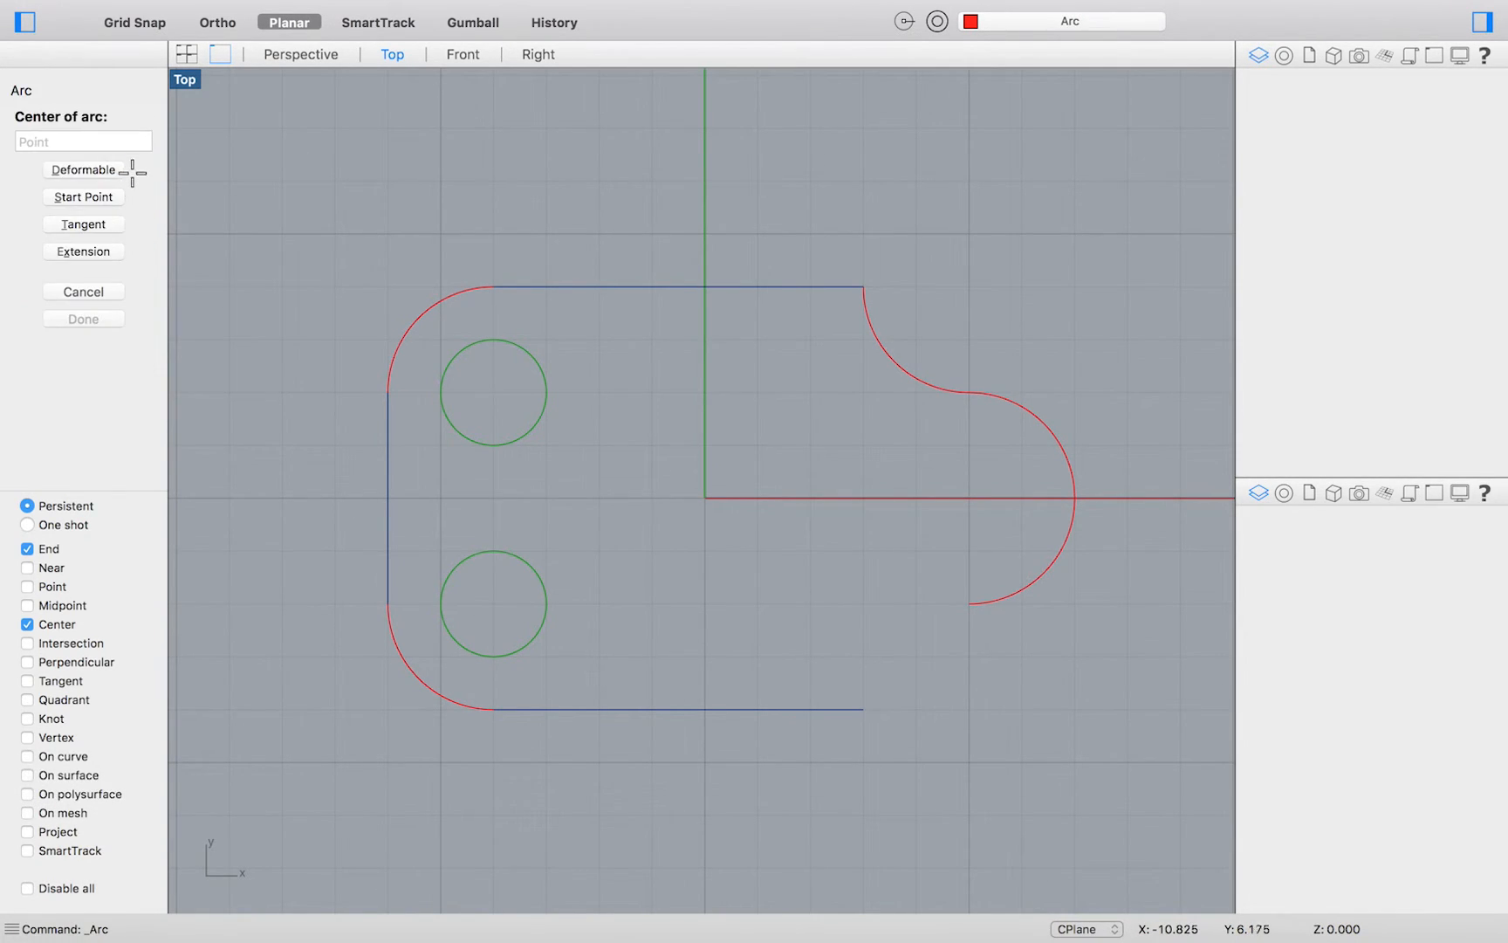
mouse_move(82, 251)
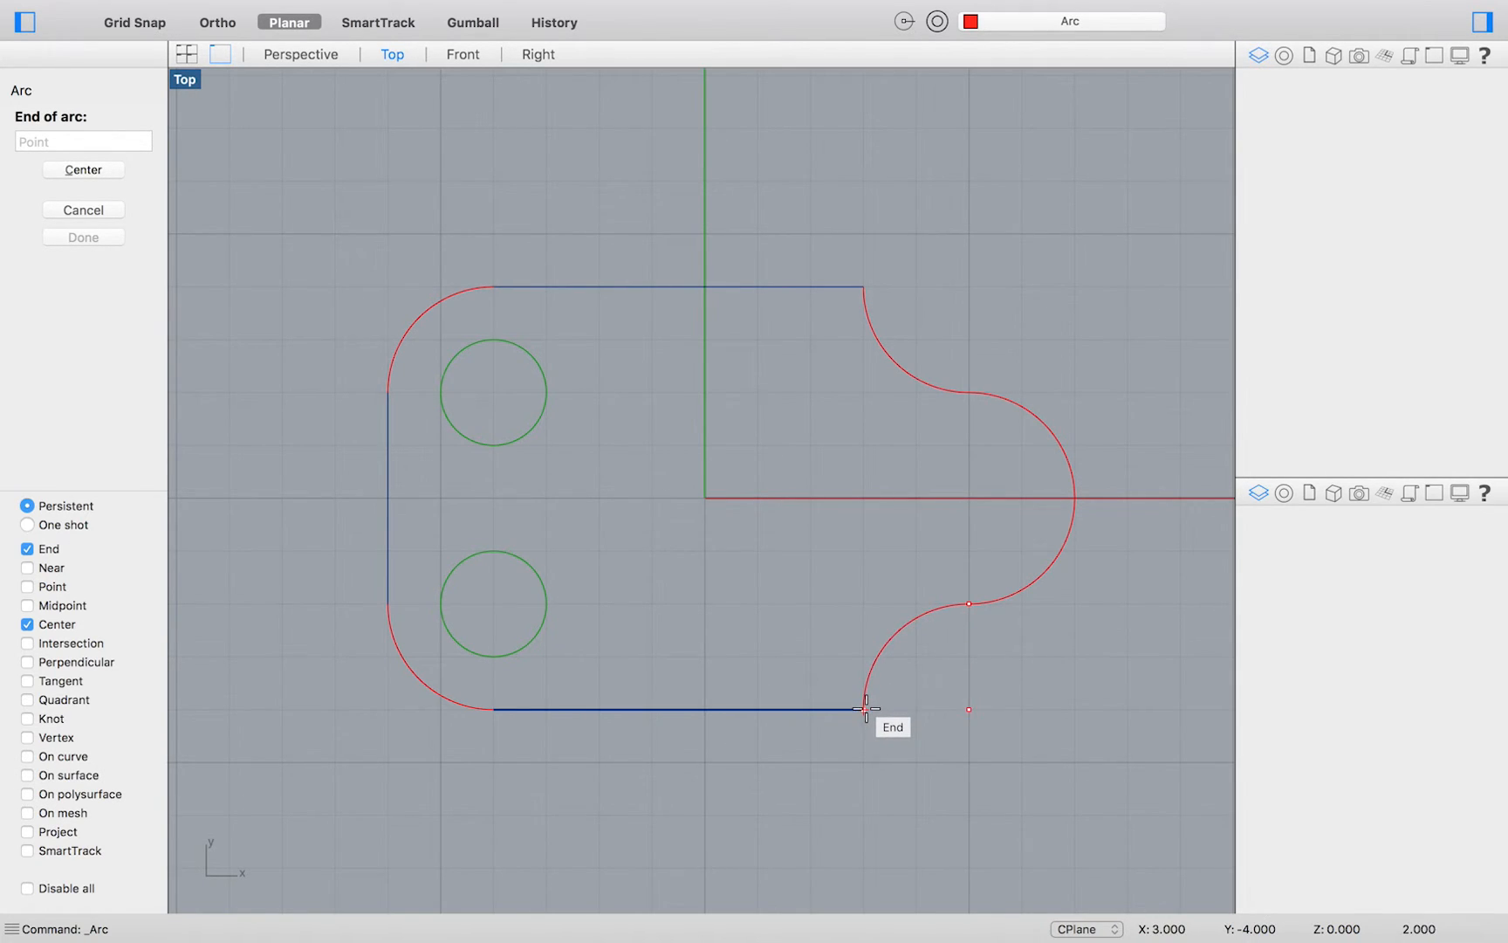
click(862, 709)
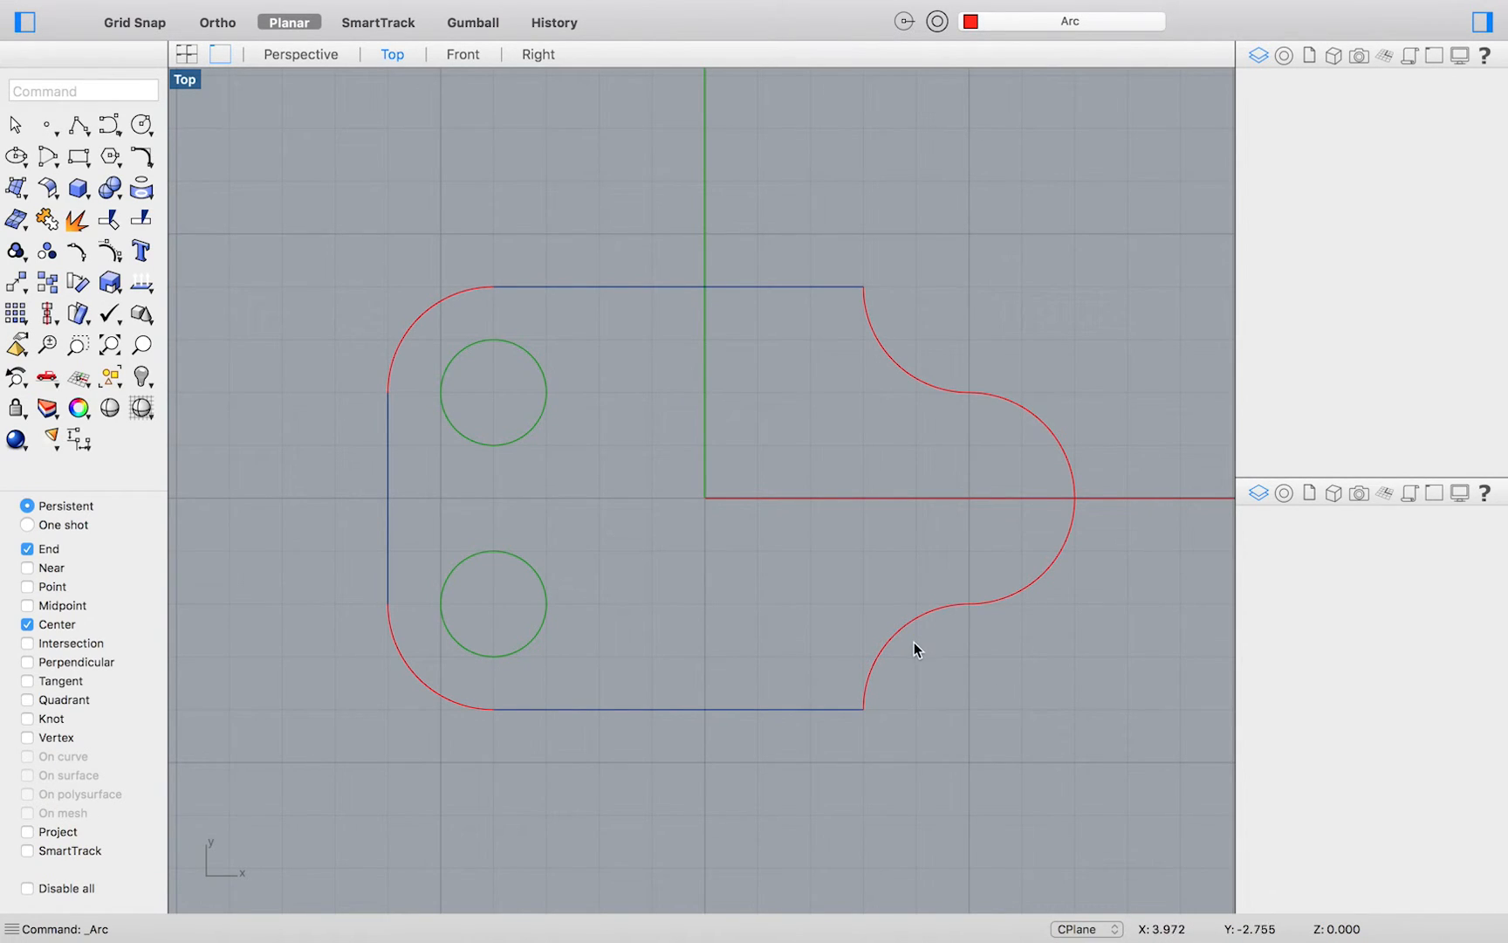
click(878, 659)
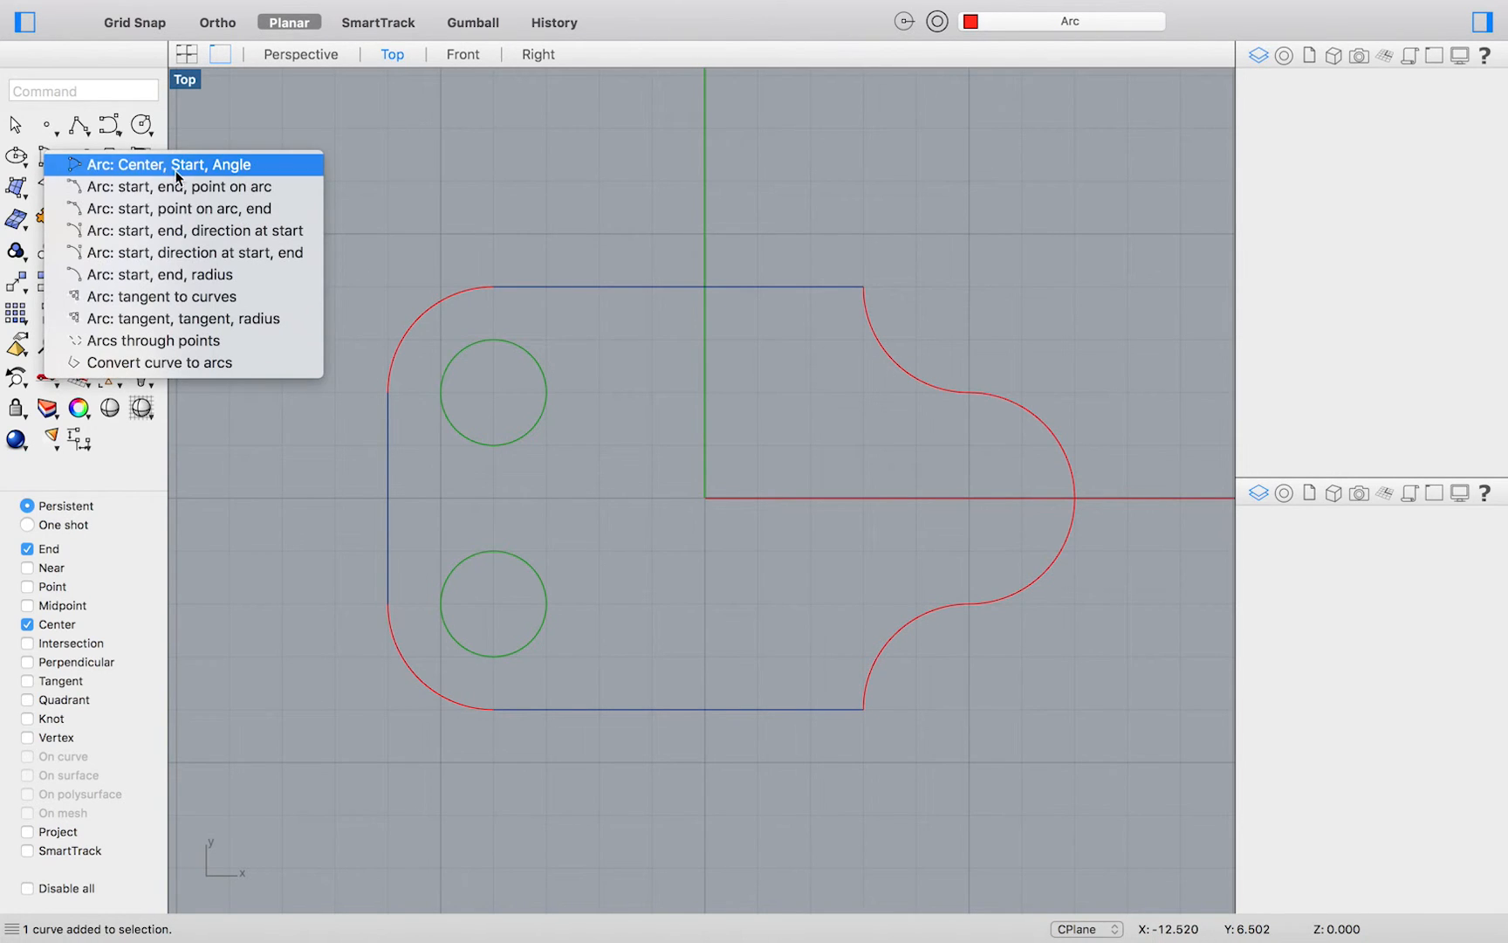
mouse_move(222, 317)
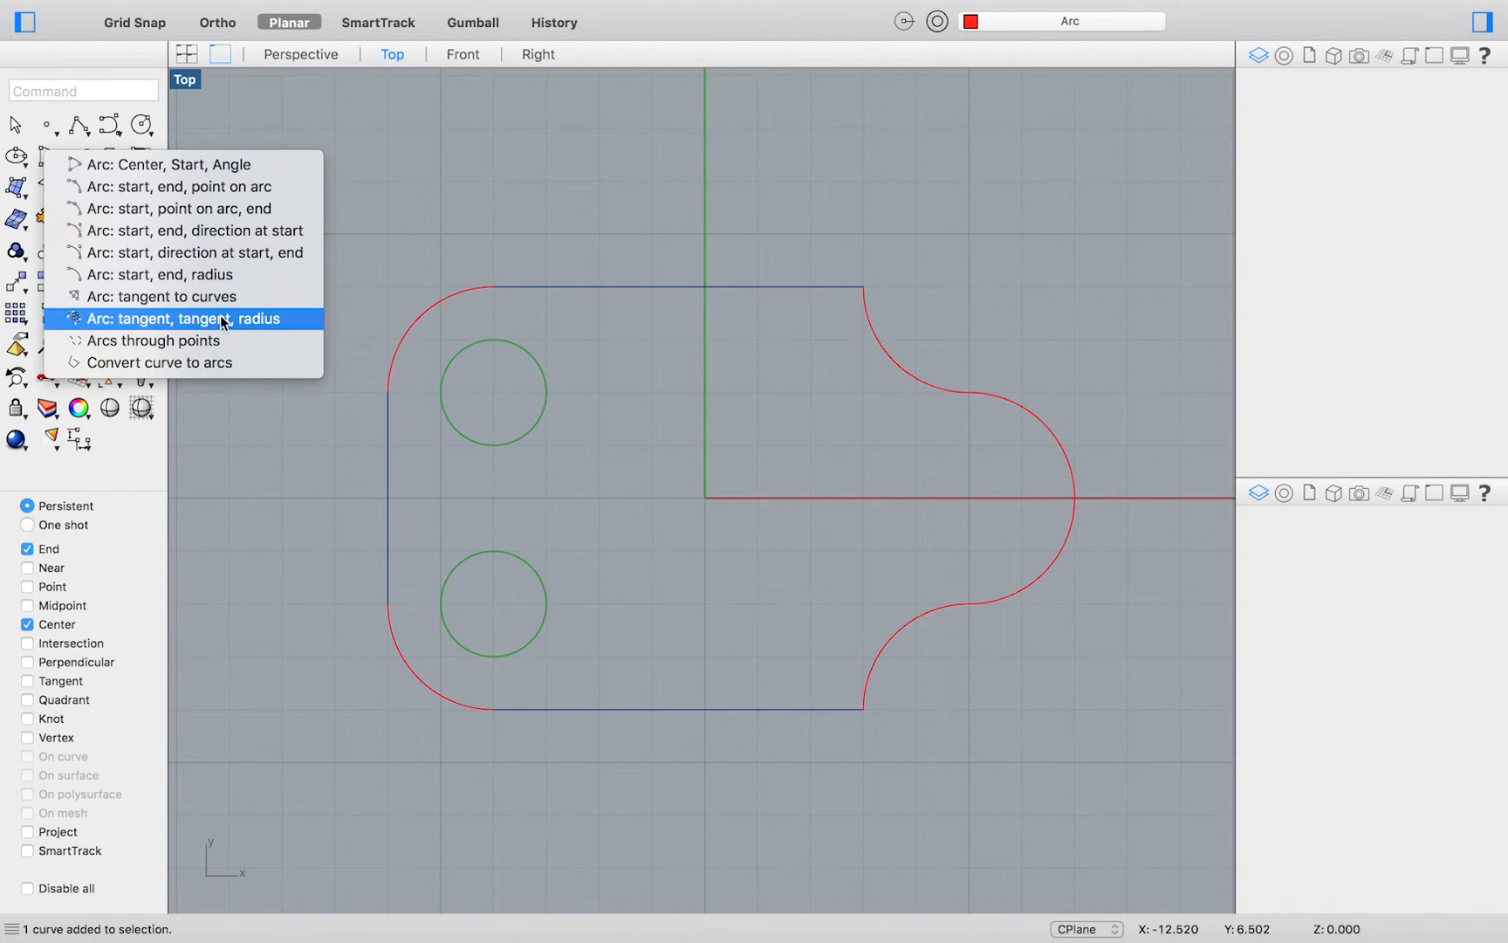
Place the inner tangent-tangent-radius arc joining the two holes
click(181, 317)
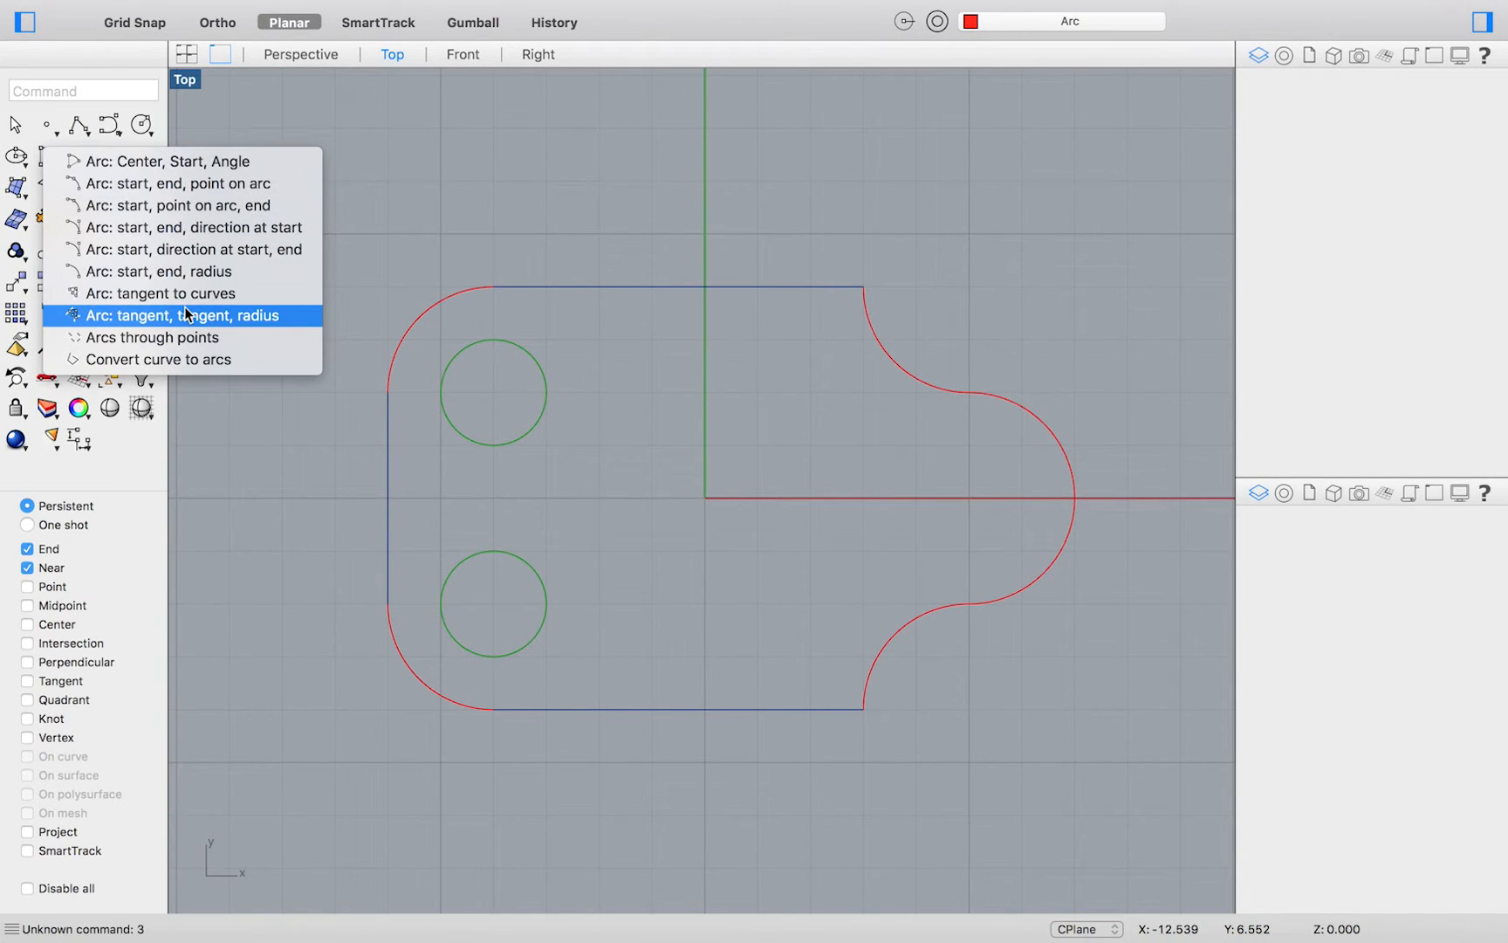
click(196, 316)
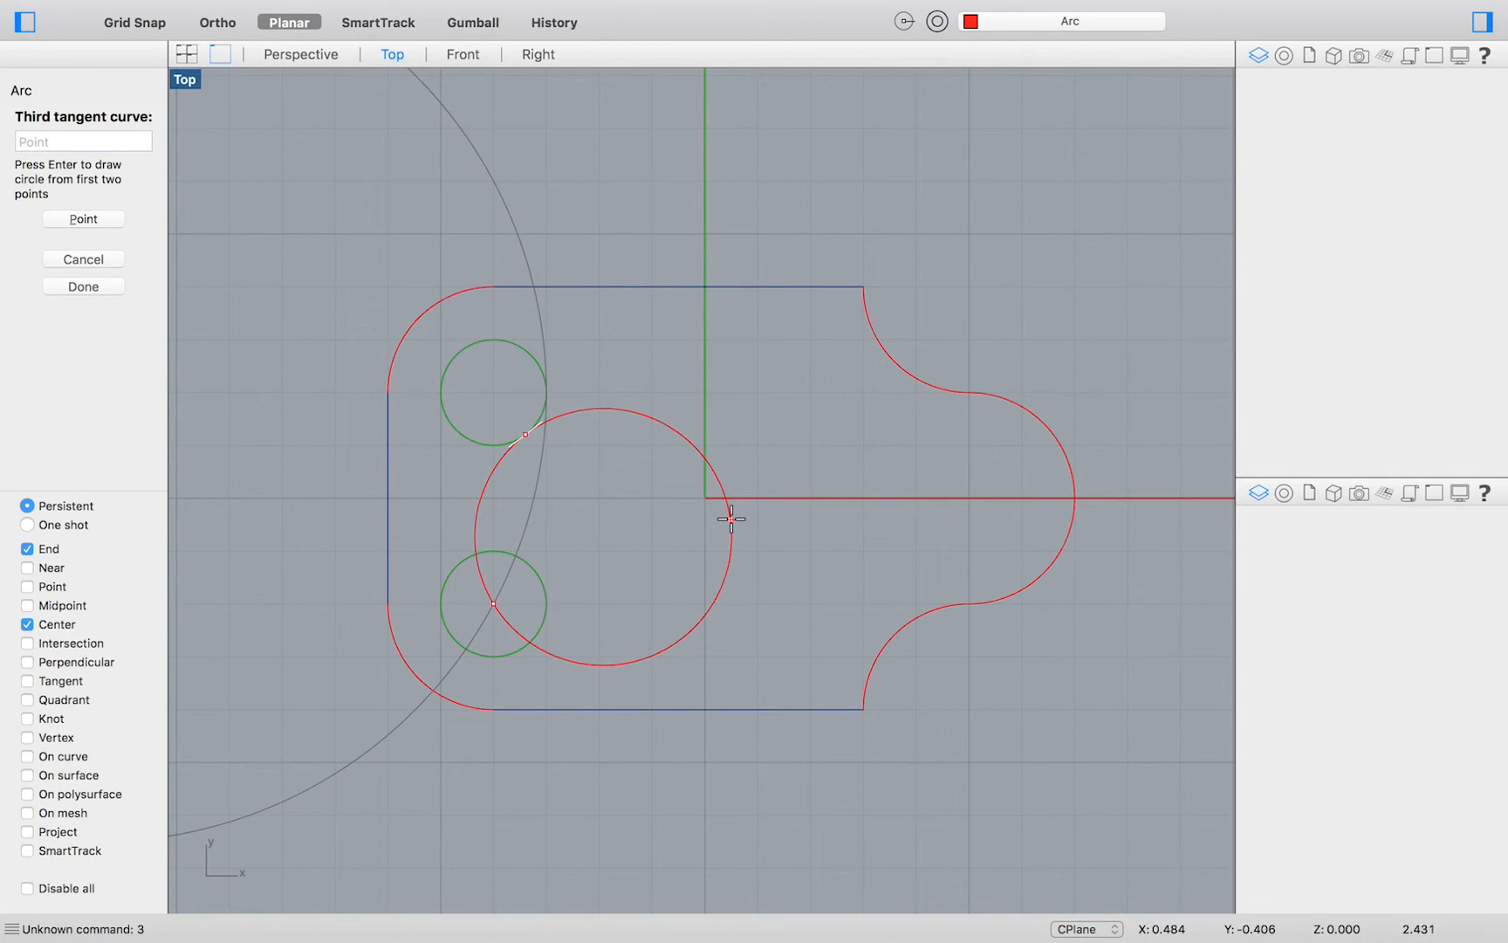
click(732, 517)
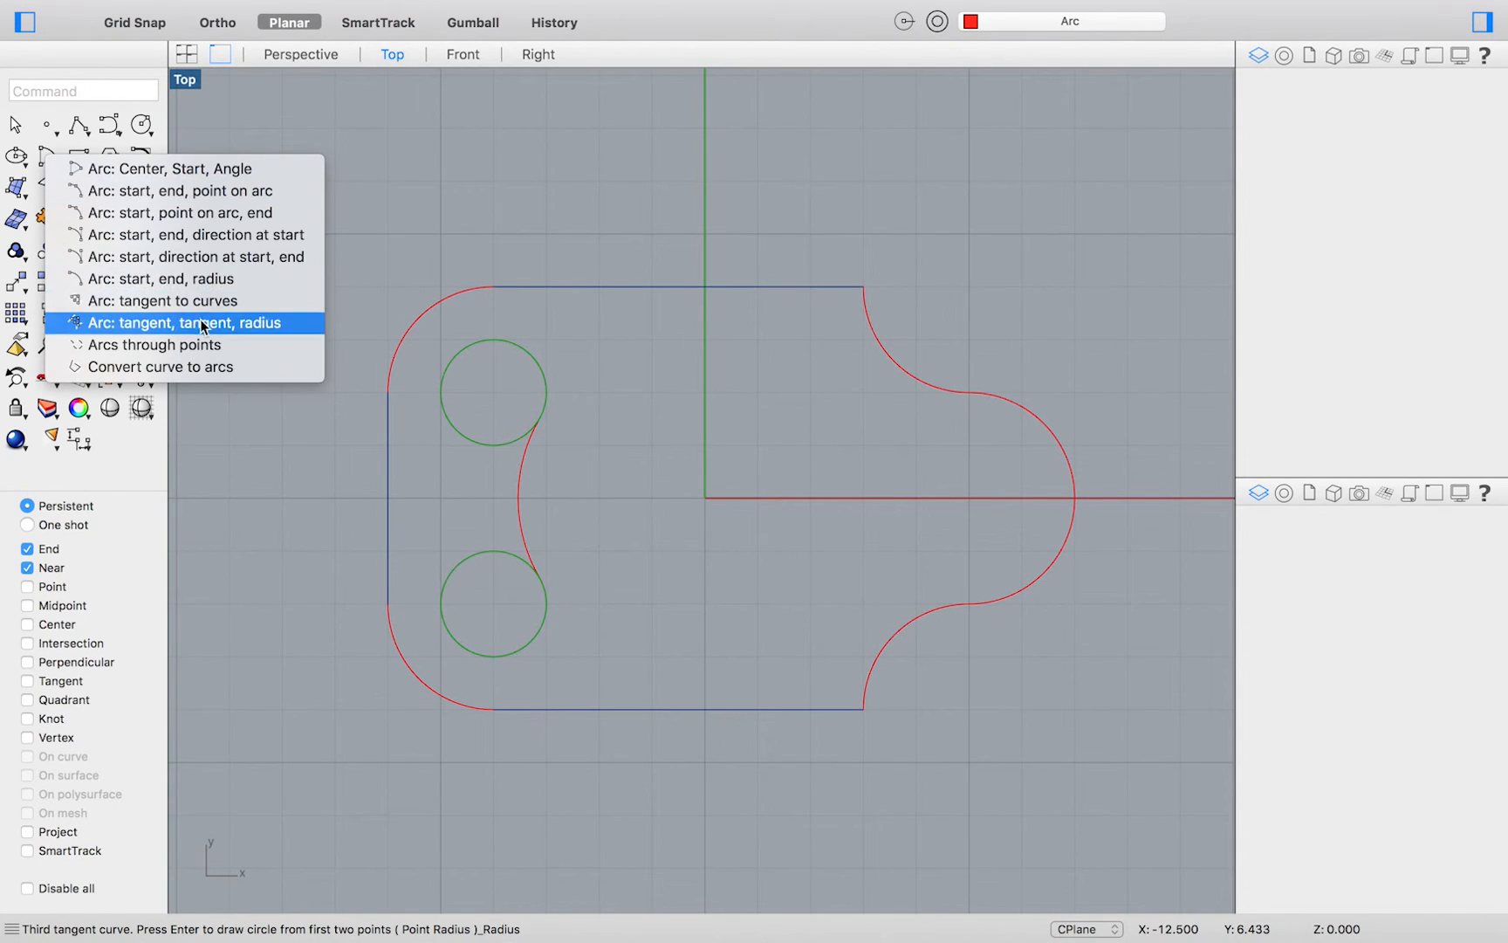
Place the outer arc tangent to both holes, completing the slot outline
click(187, 323)
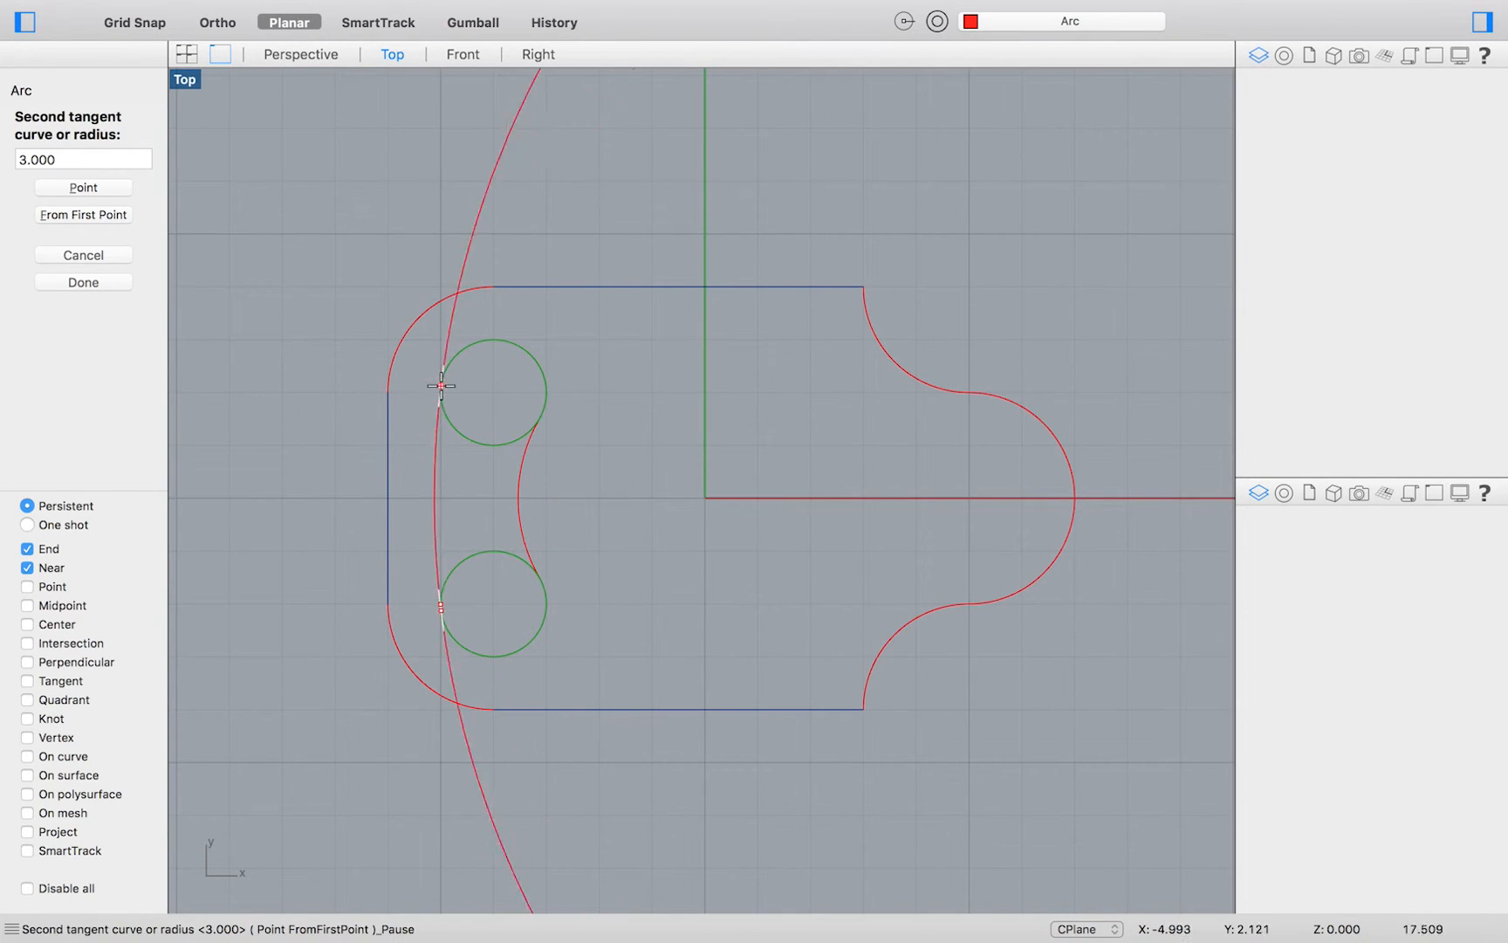
click(82, 215)
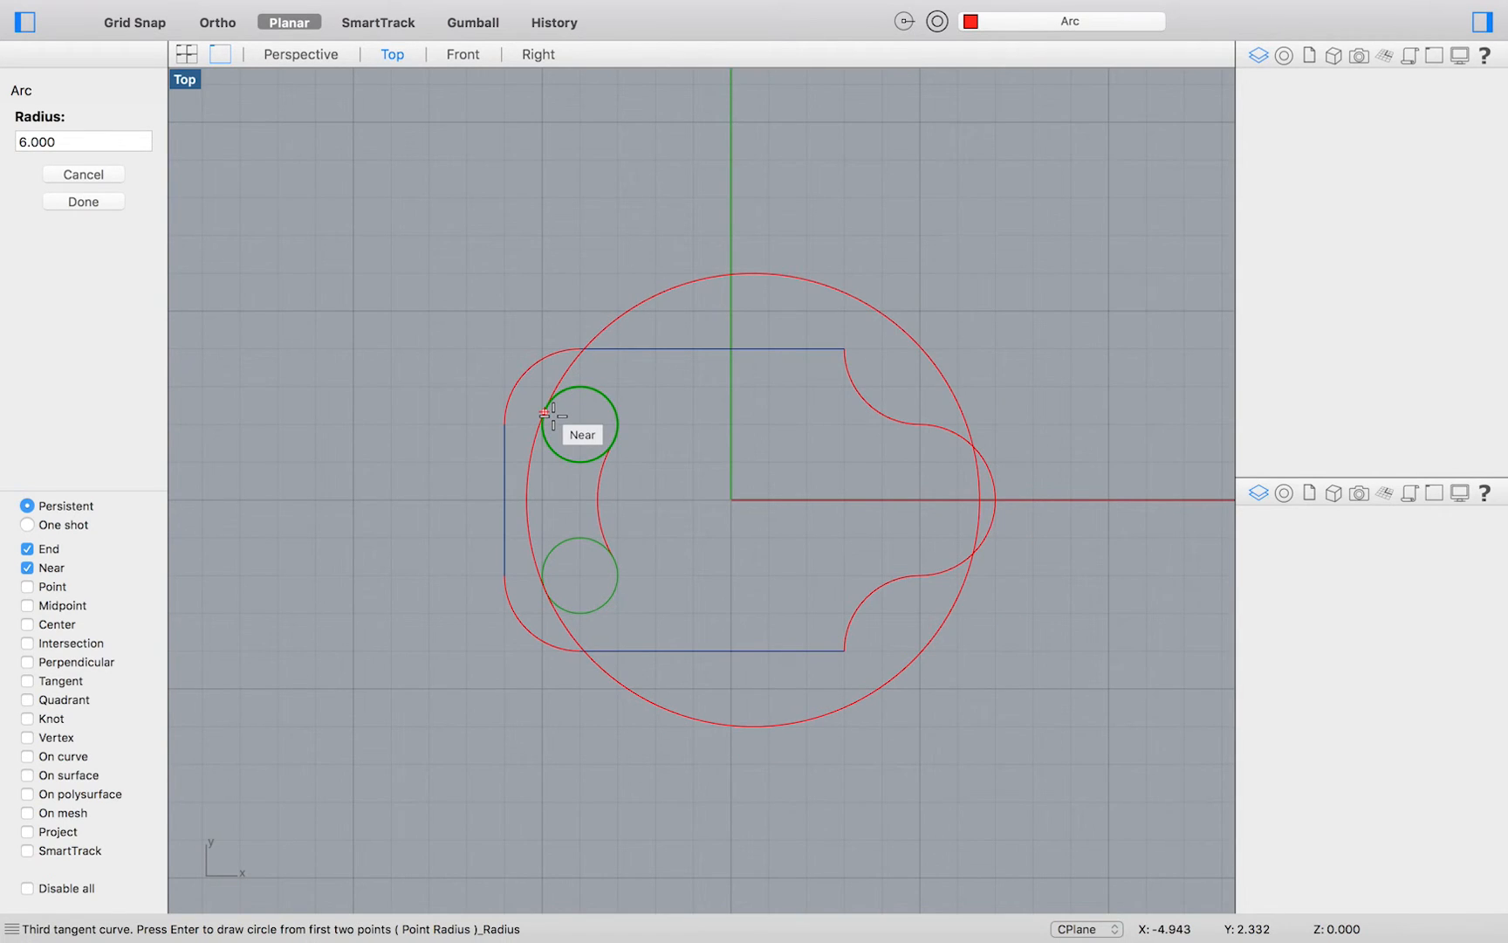
click(559, 419)
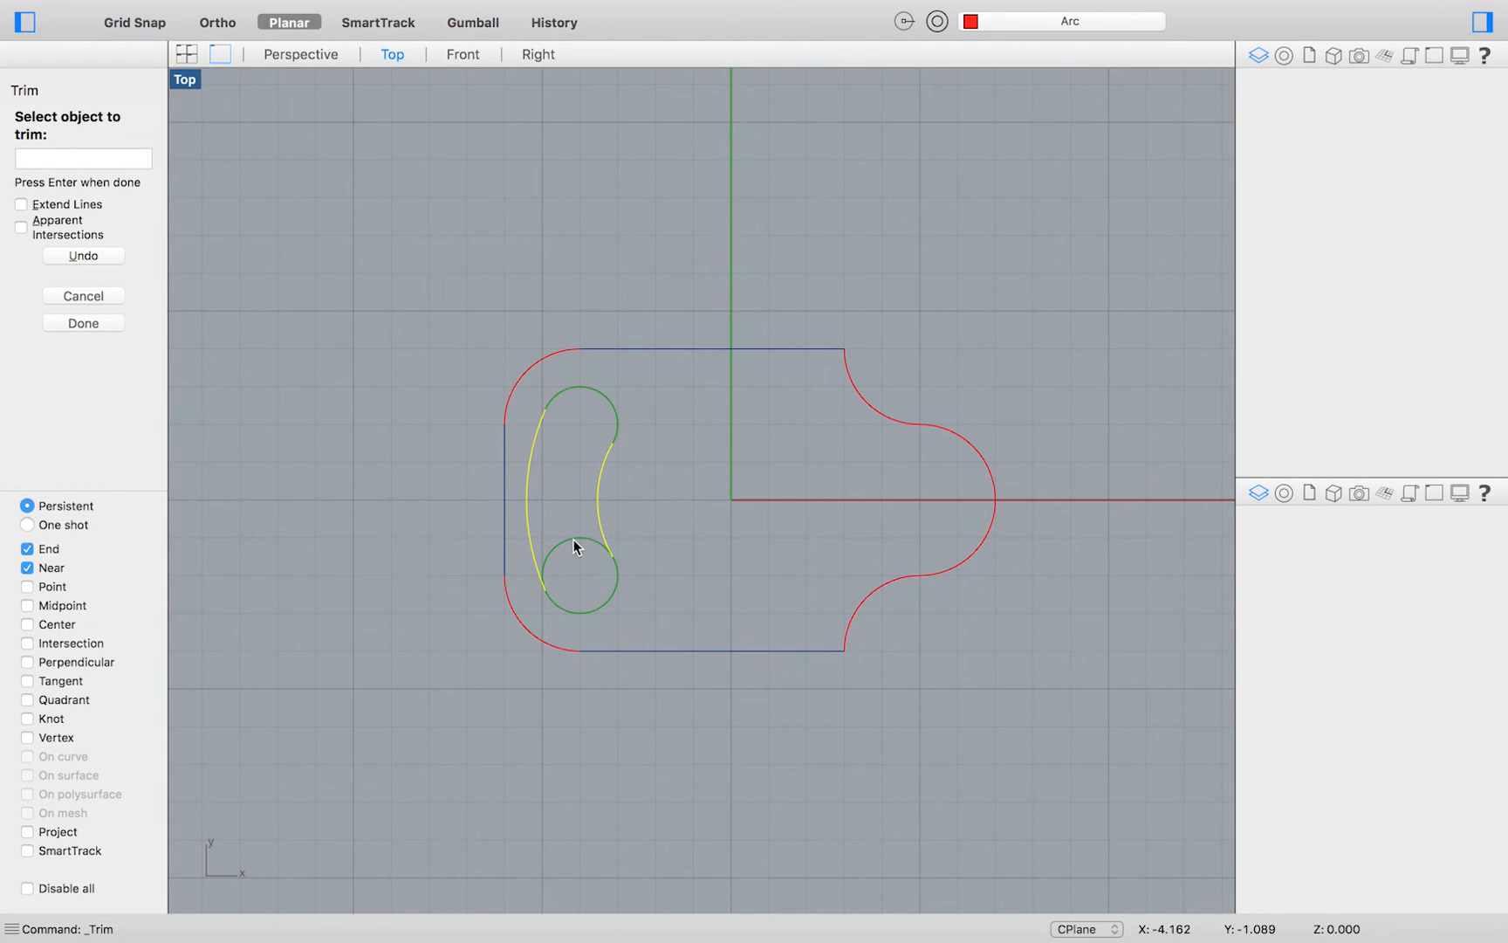
Trim away the circle portions inside the slot, leaving one kidney-shaped outline
click(576, 546)
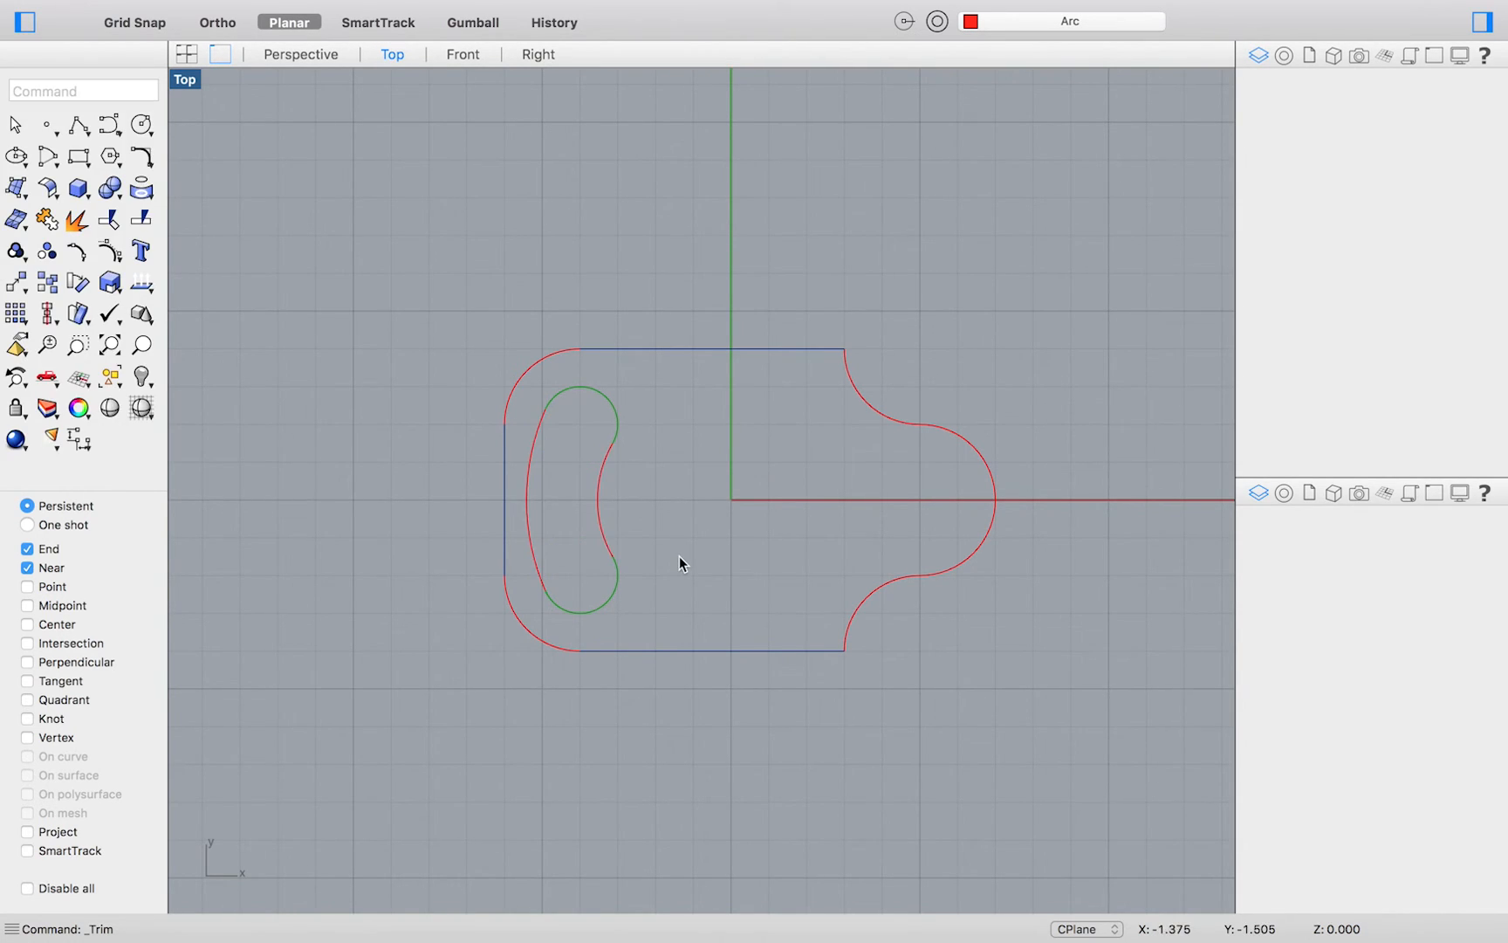
Draw a small circle centred on the lobe arc's centre using Center snap
click(14, 124)
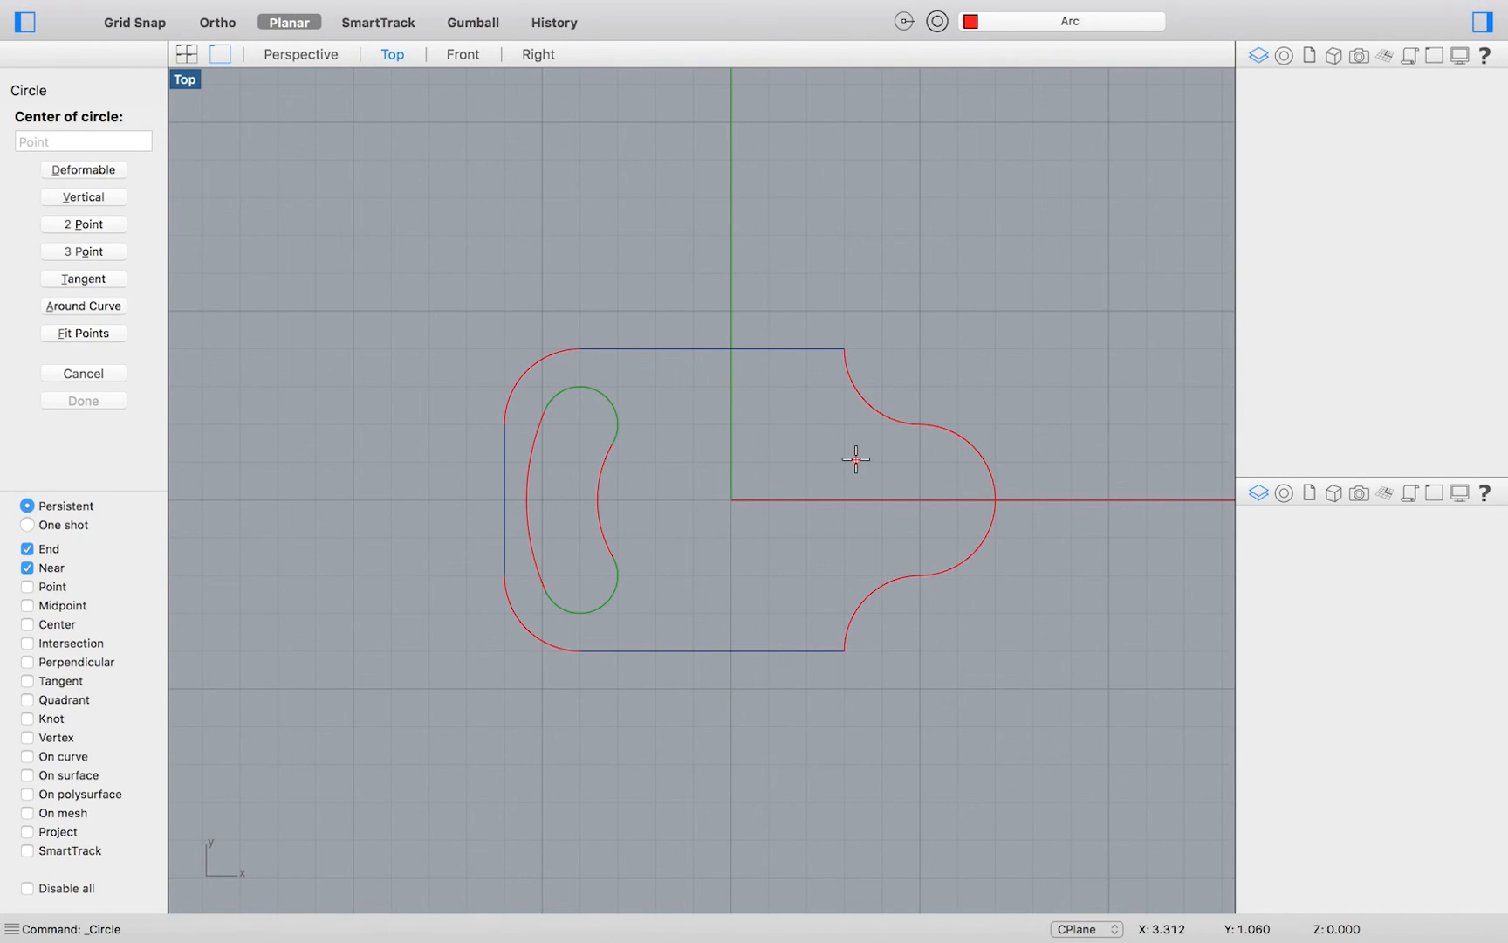
click(28, 623)
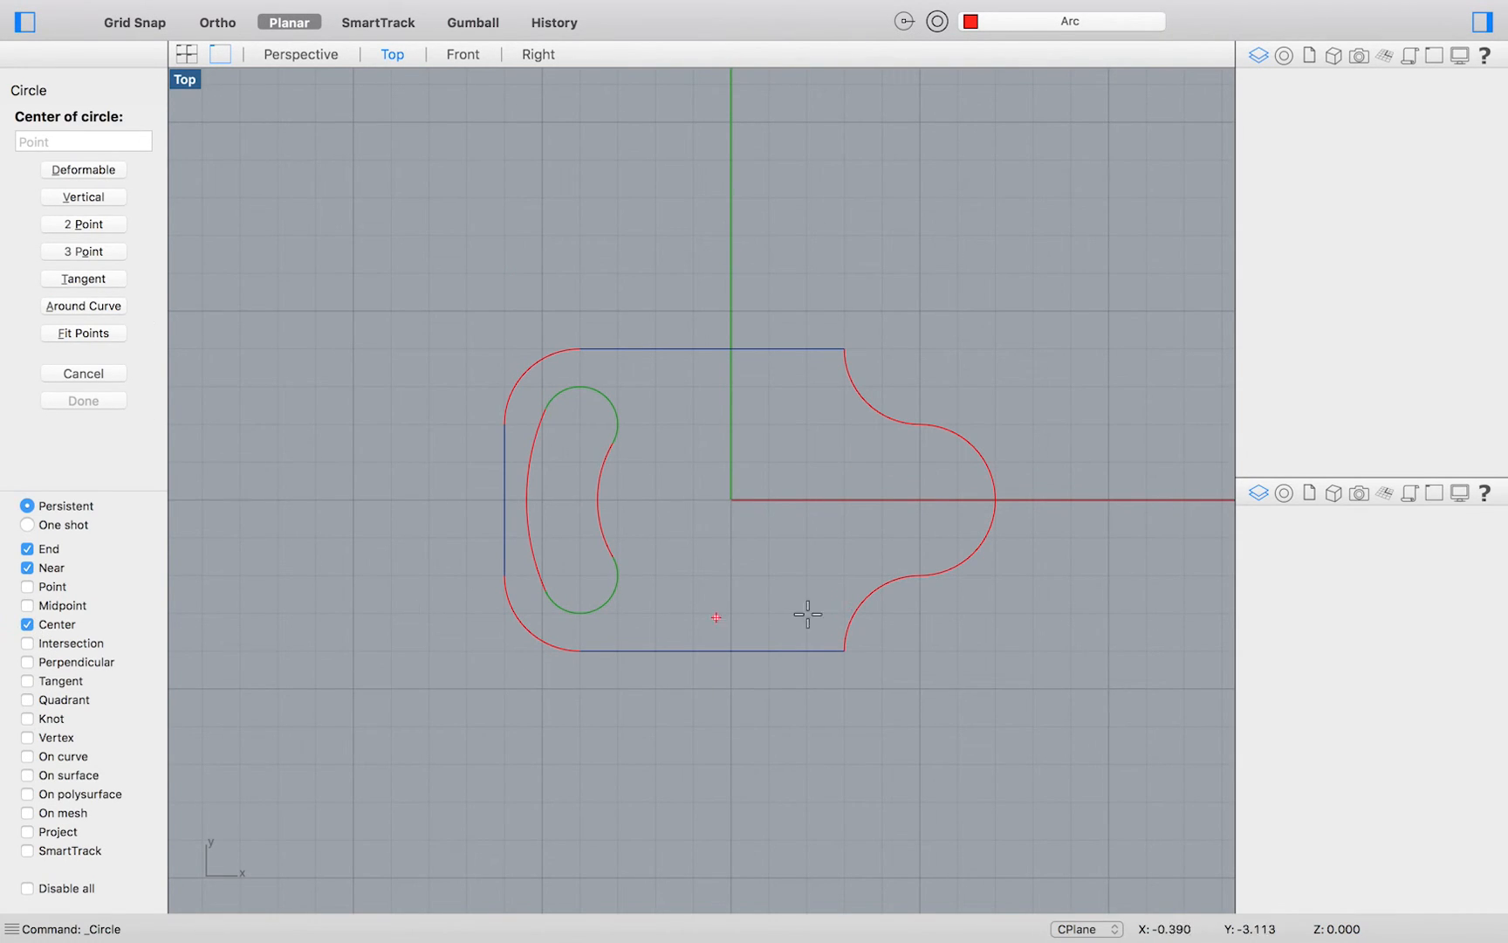
mouse_move(1008, 499)
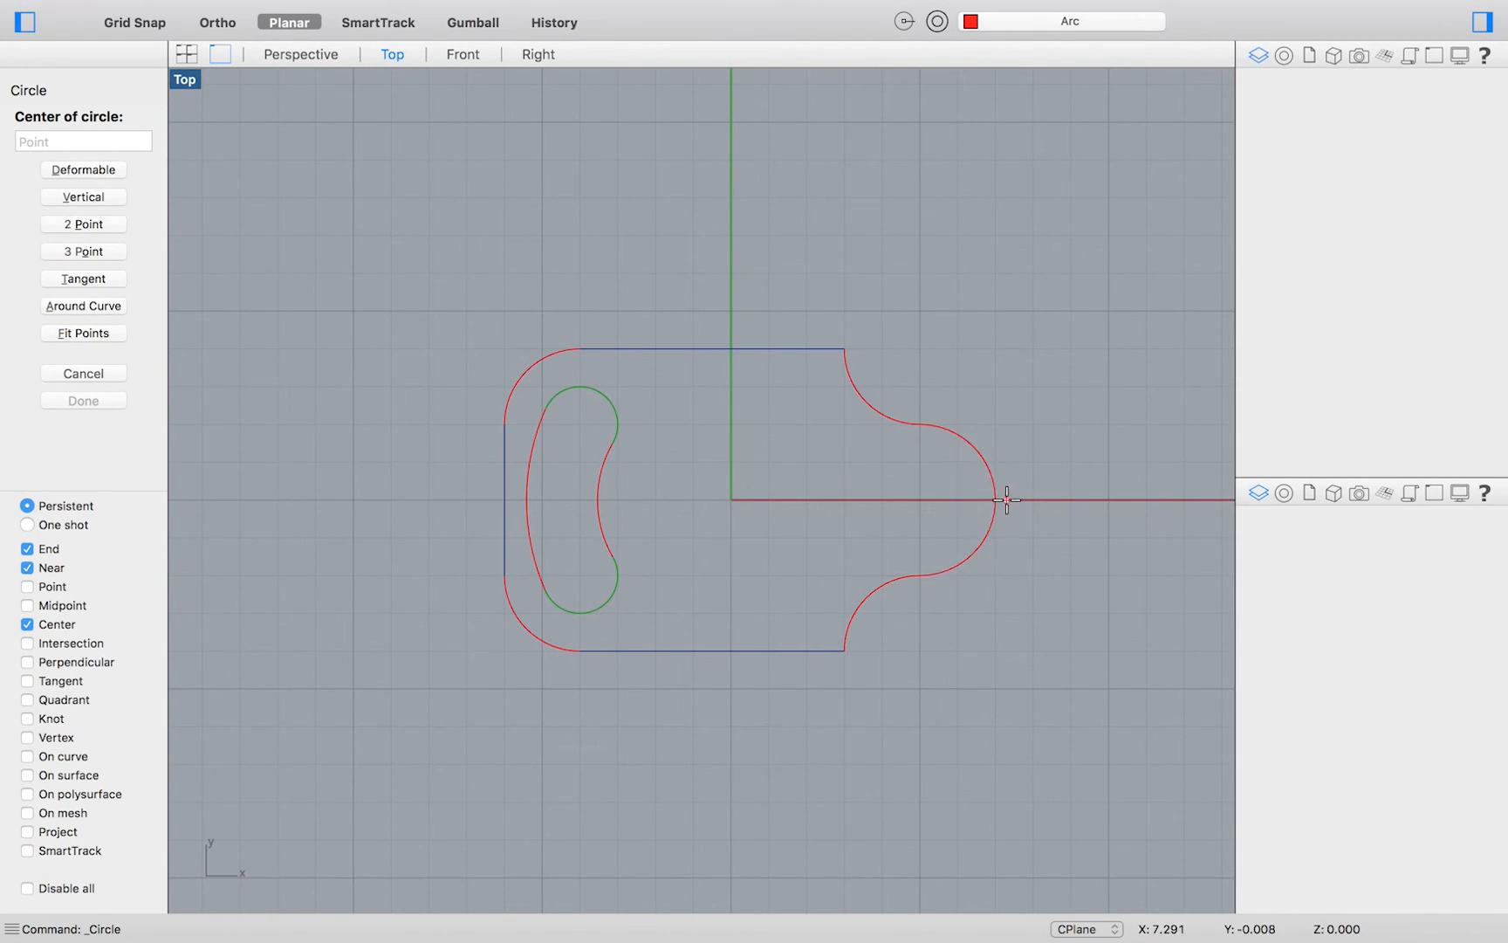
click(1004, 499)
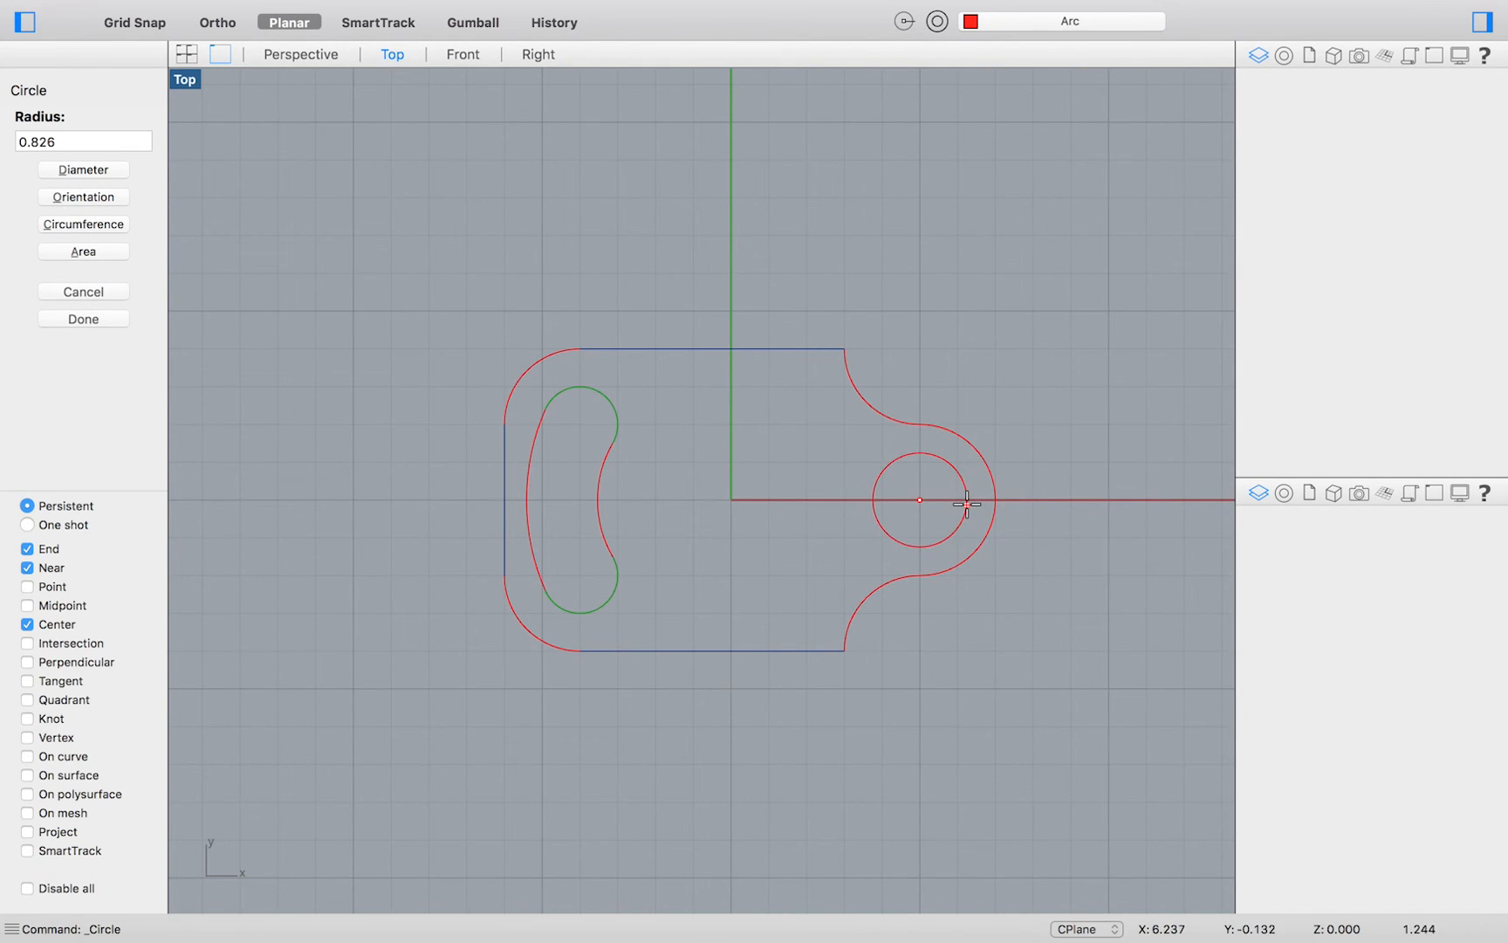
mouse_move(939, 503)
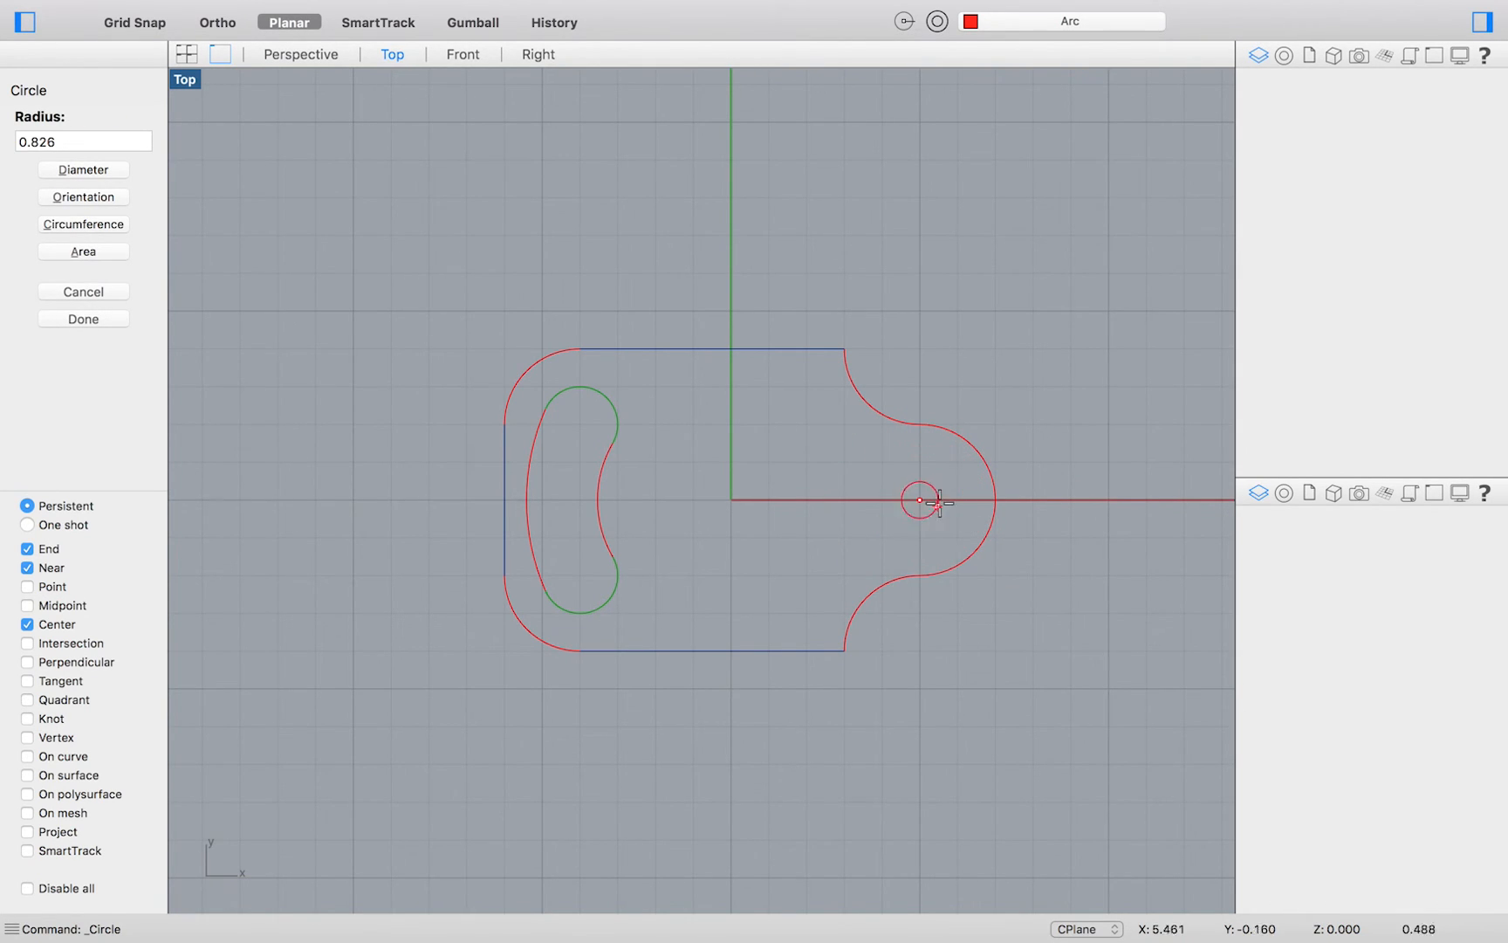
click(920, 501)
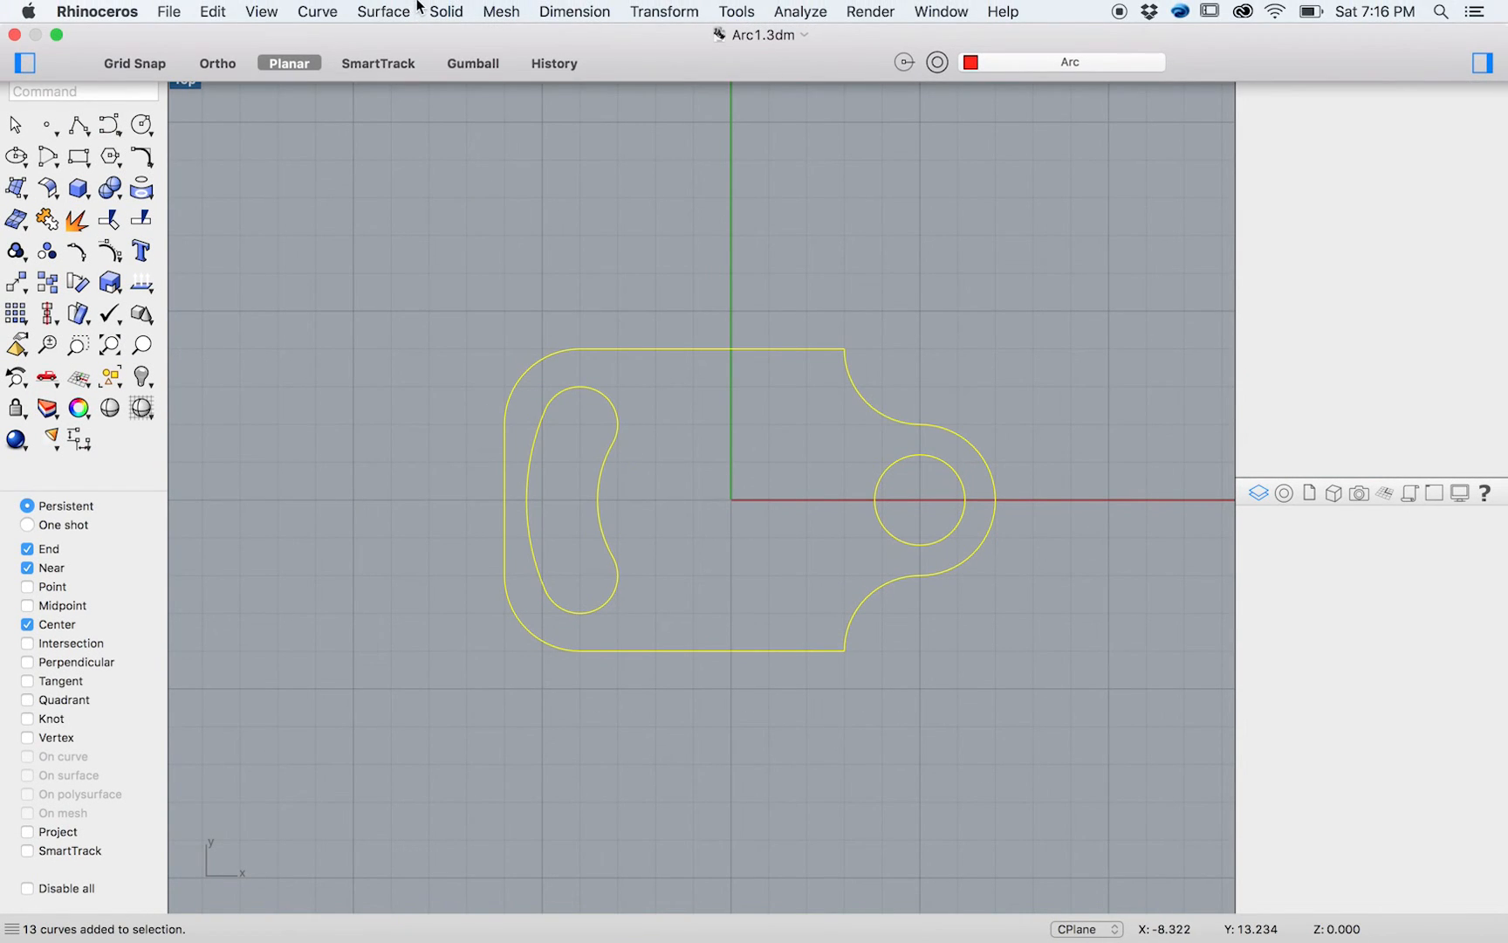
Extrude the selected profile curves straight into a solid from the Solid menu
click(445, 12)
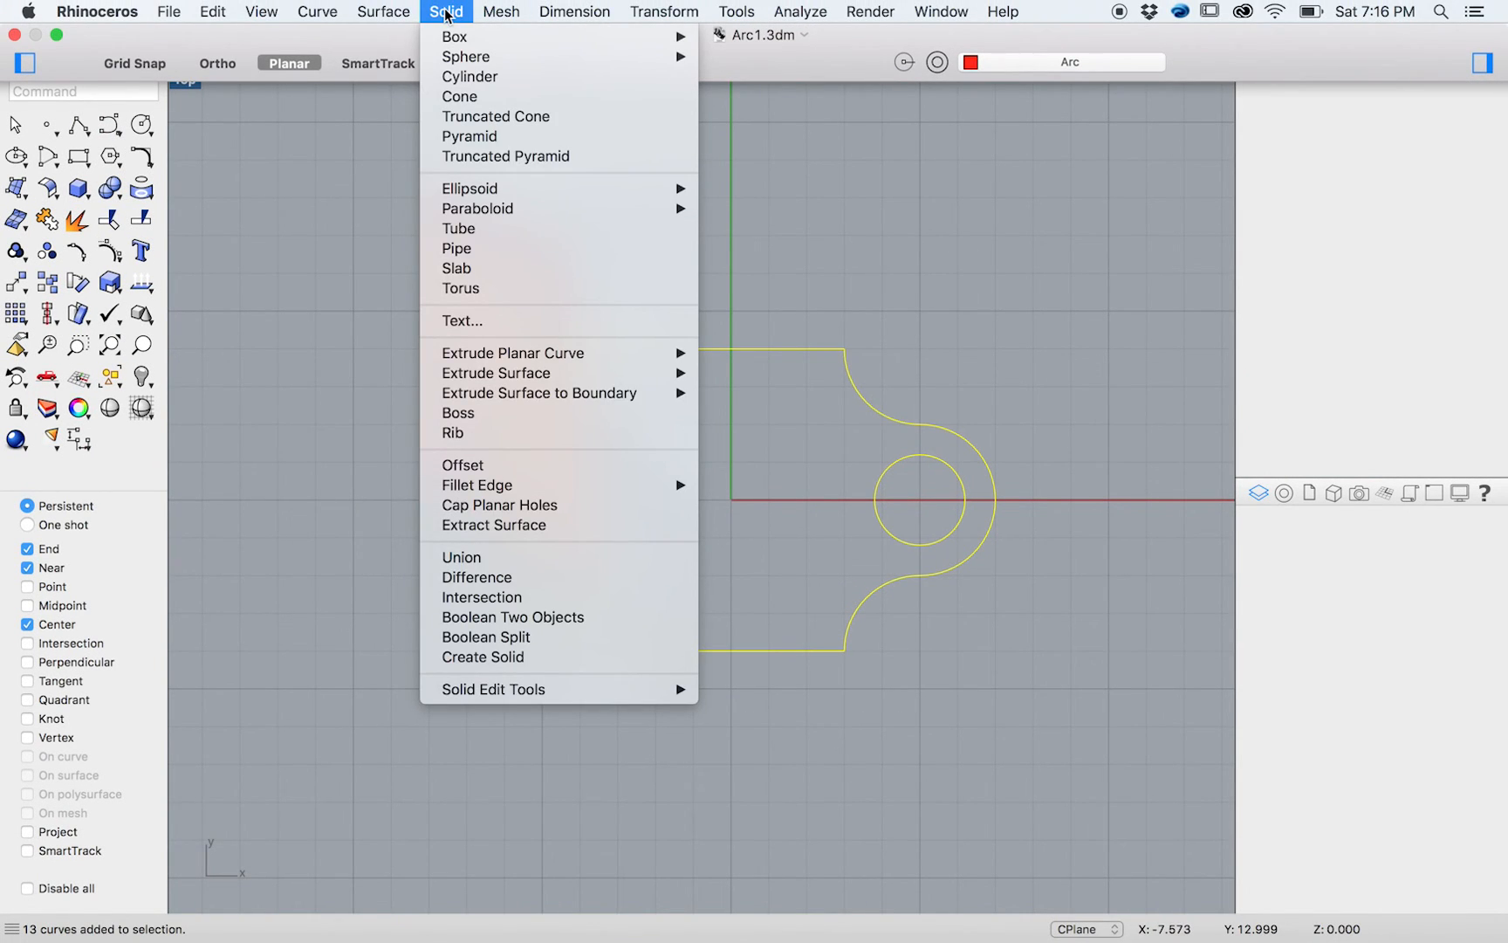
mouse_move(513, 352)
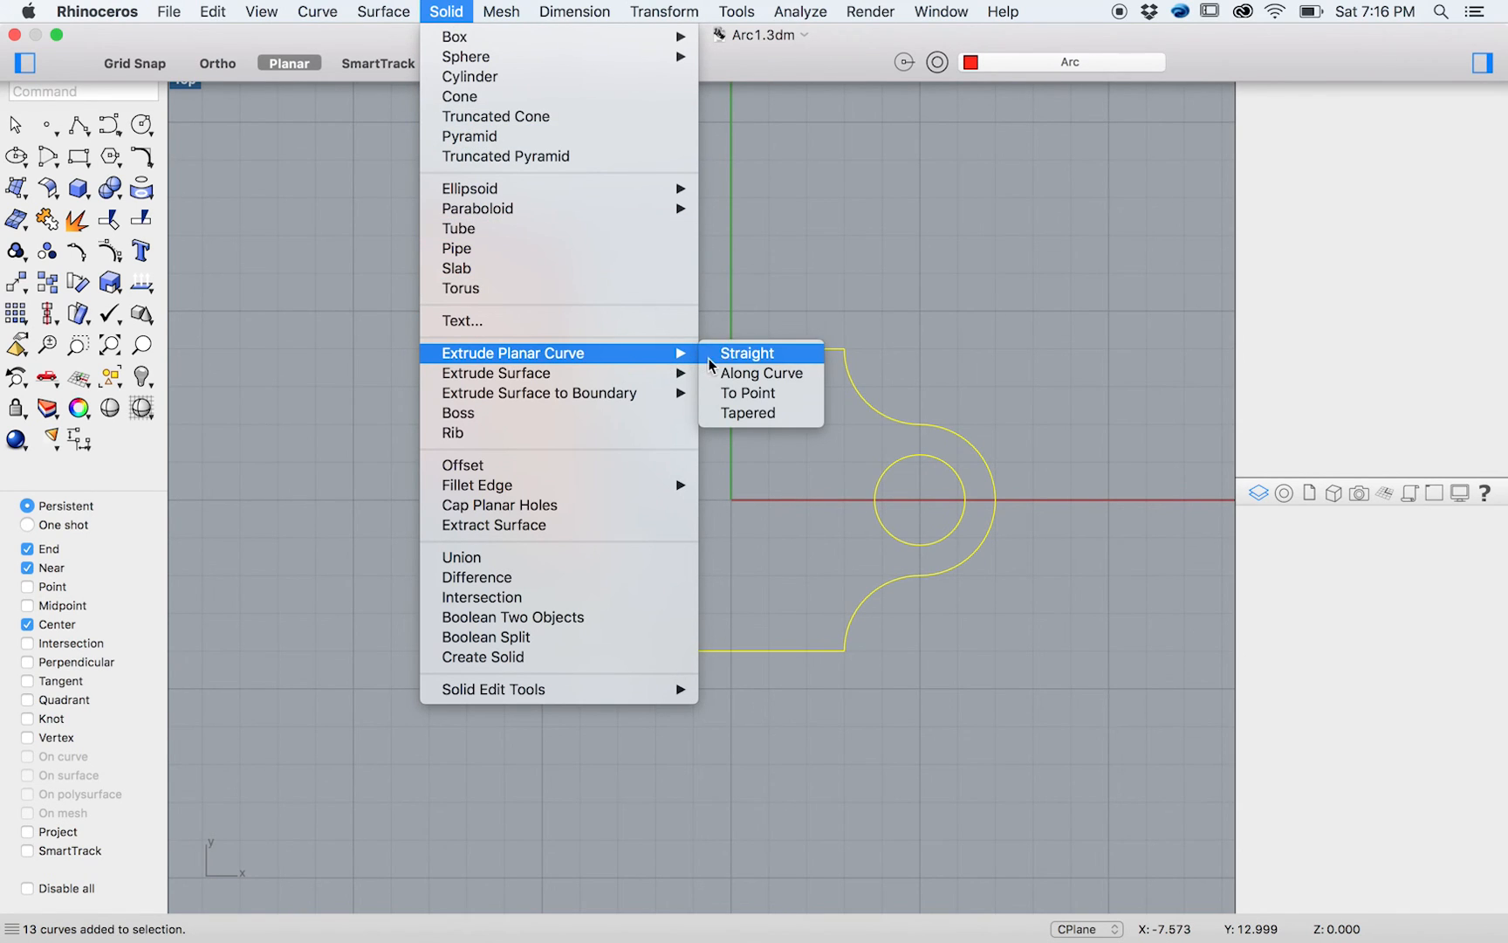
click(746, 352)
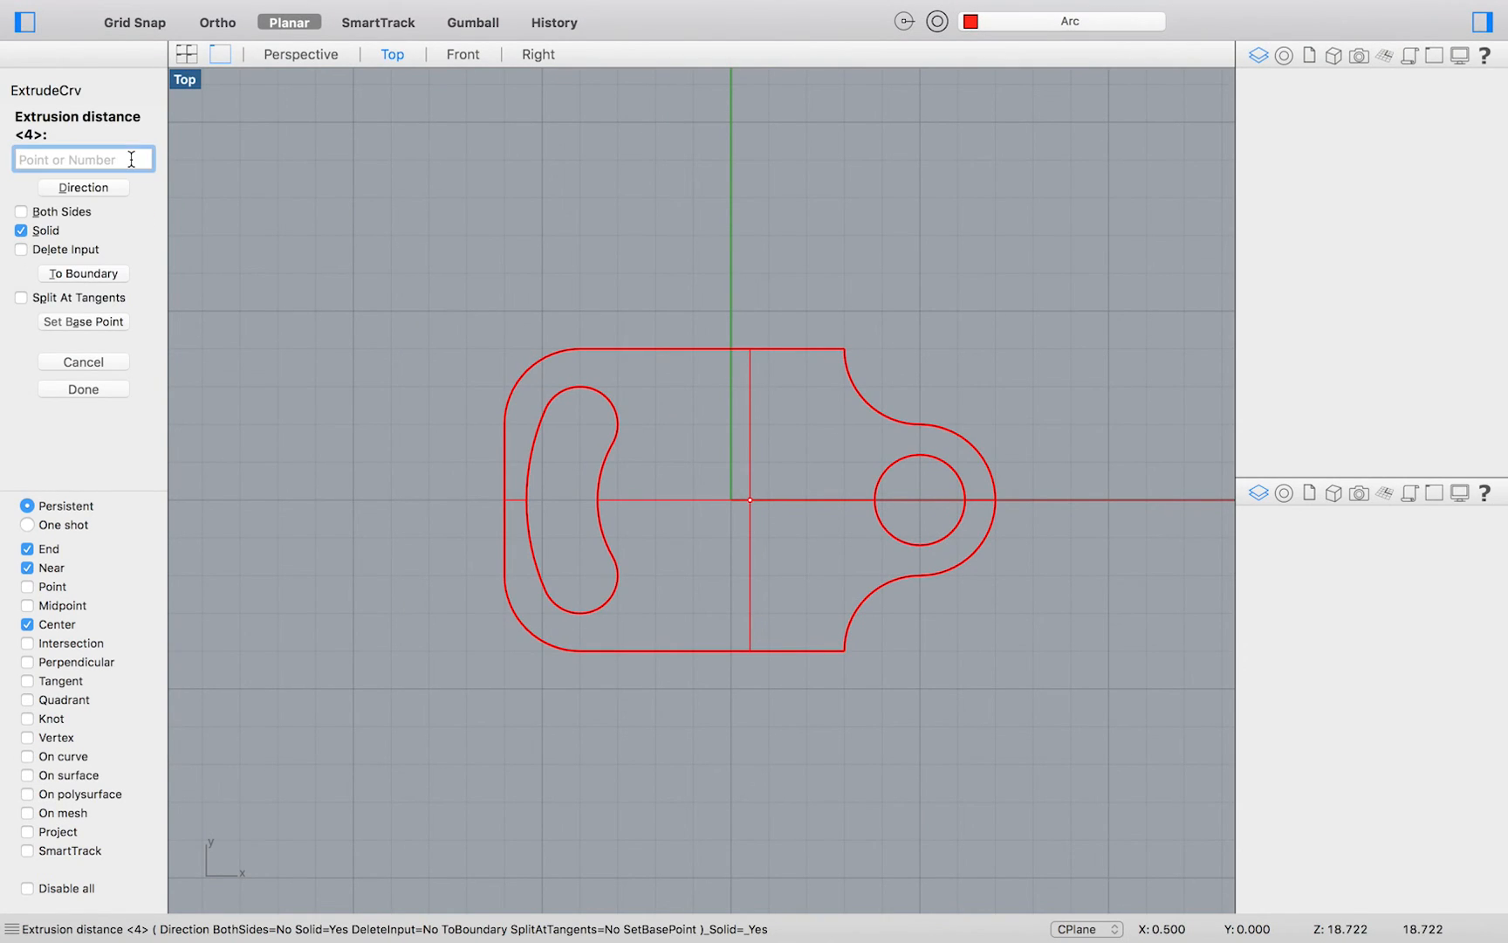